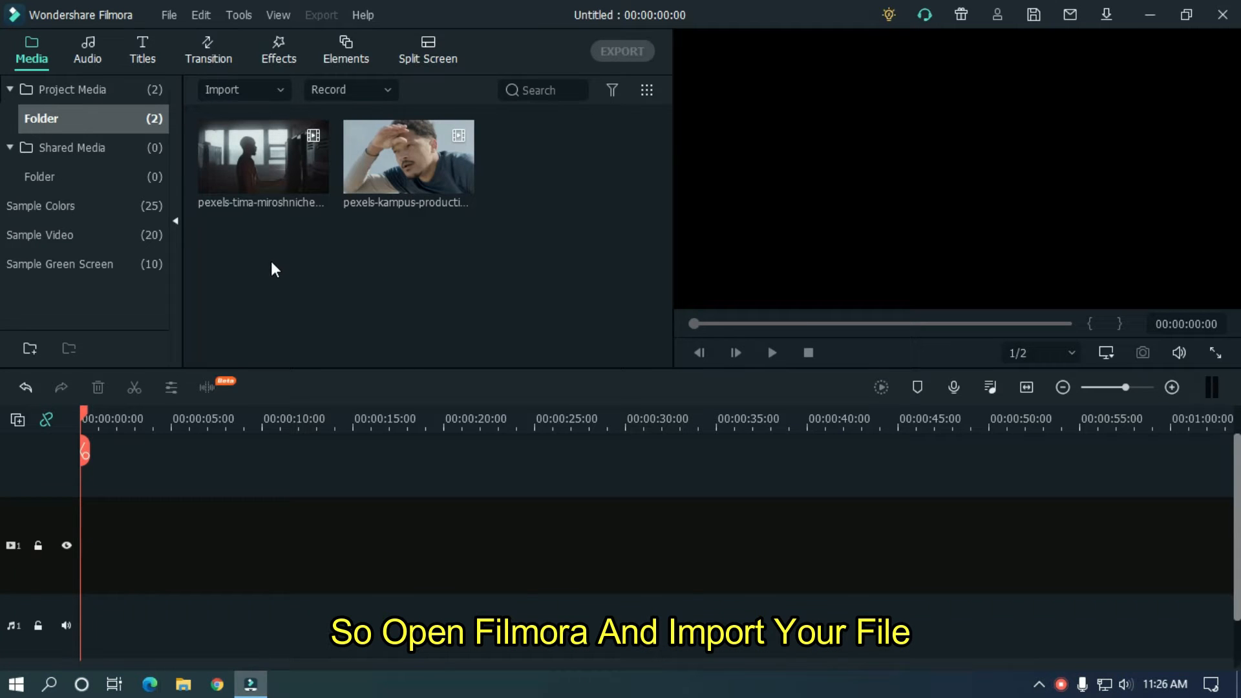
mouse_move(287, 222)
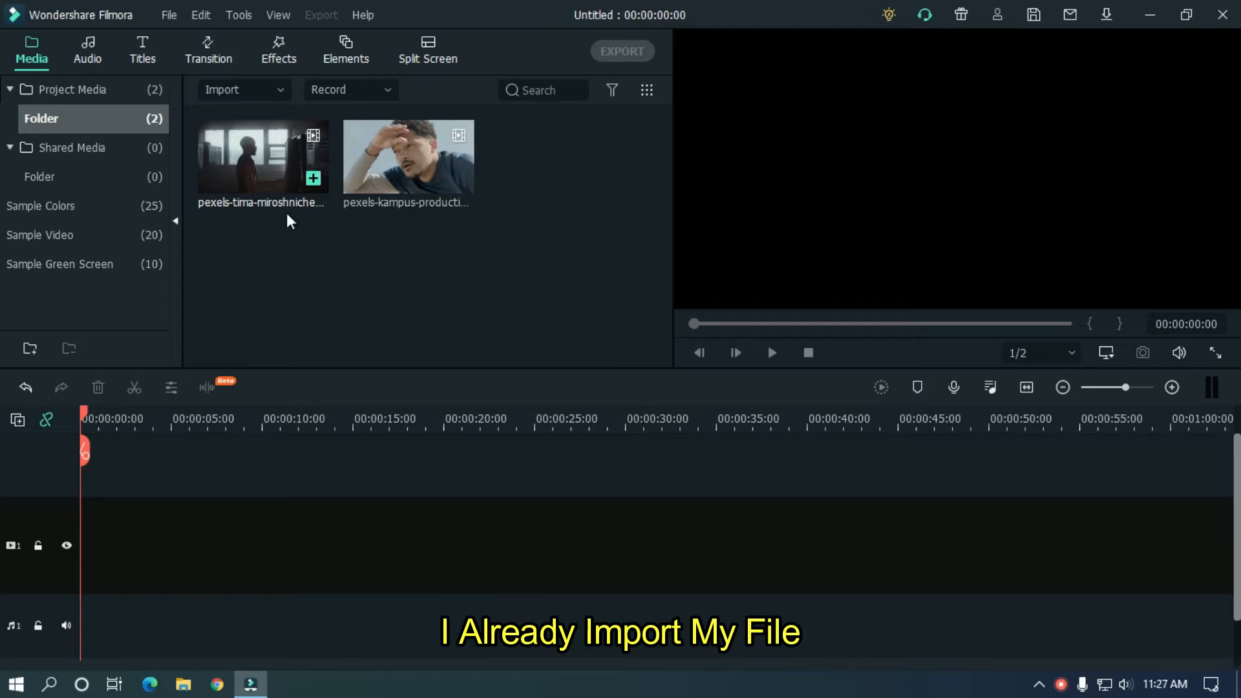
mouse_move(359, 267)
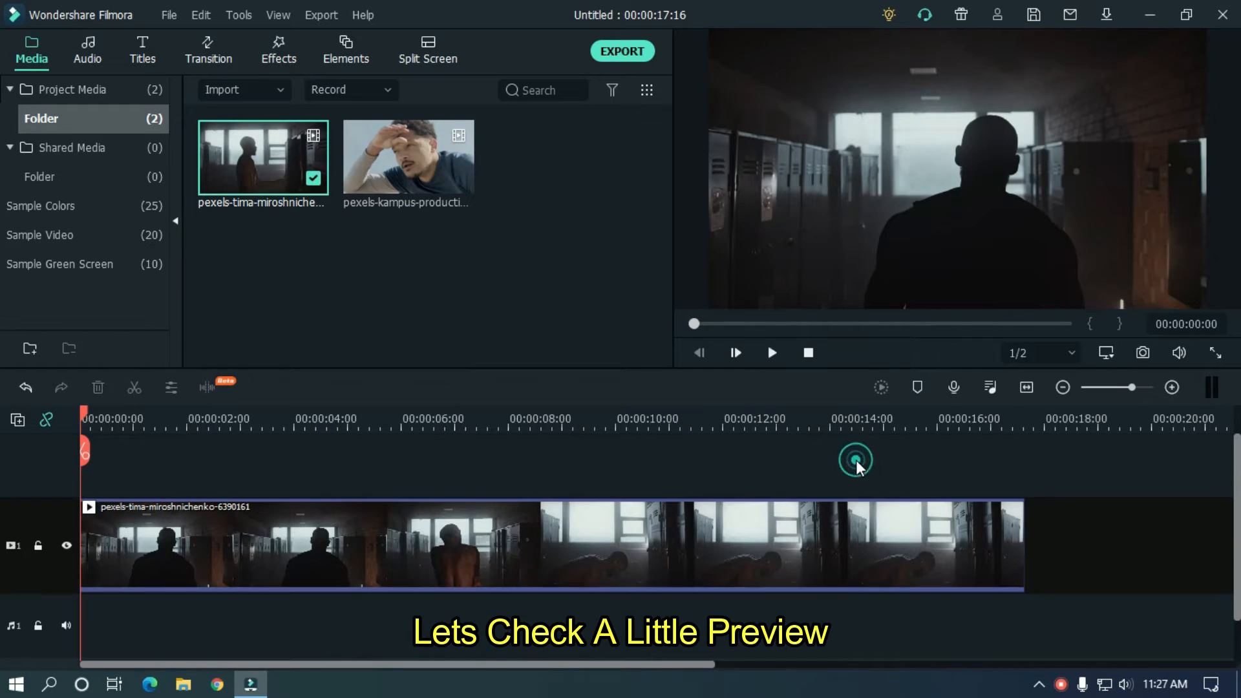
Play the locker-room clip in the preview, then stop playback.
click(770, 352)
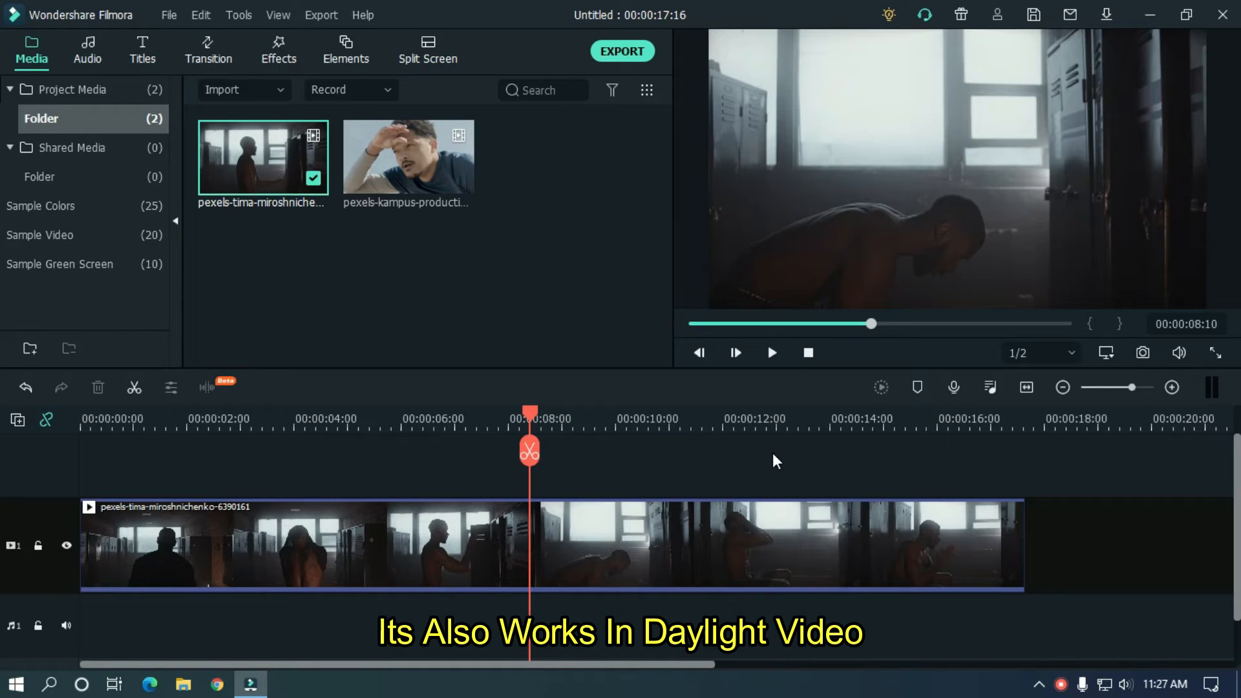
click(529, 418)
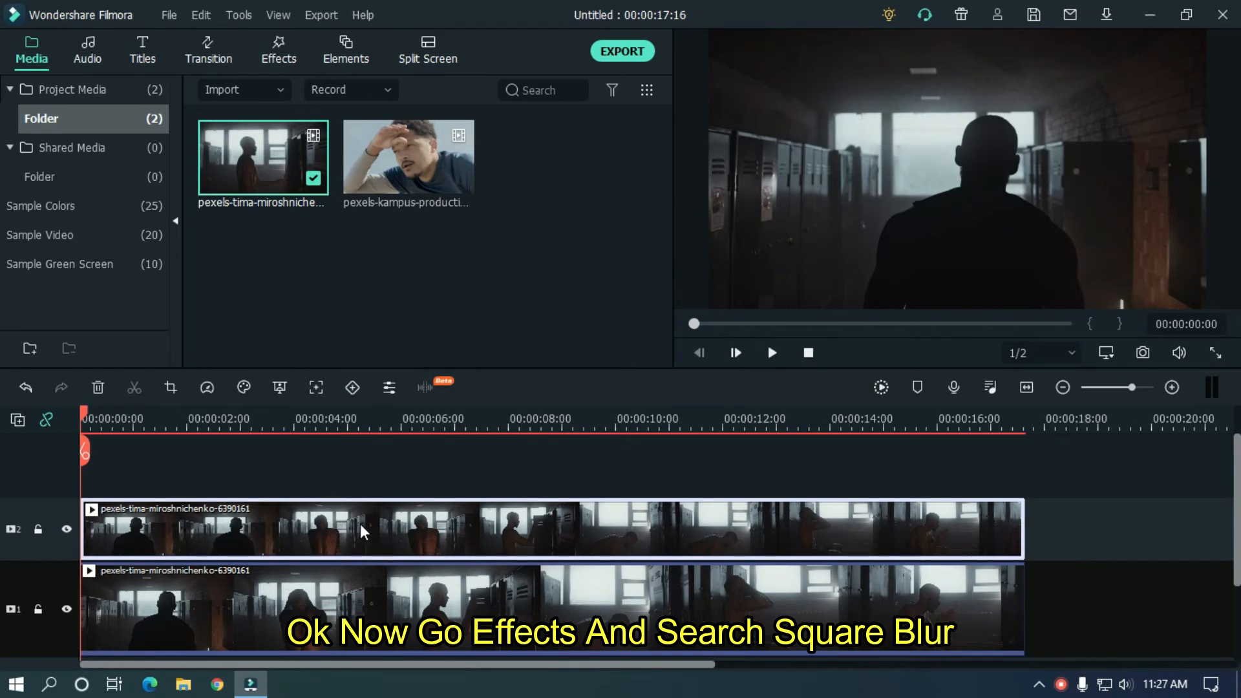
Select the upper locker-room clip copy and search the effects library for 'sq'.
click(278, 51)
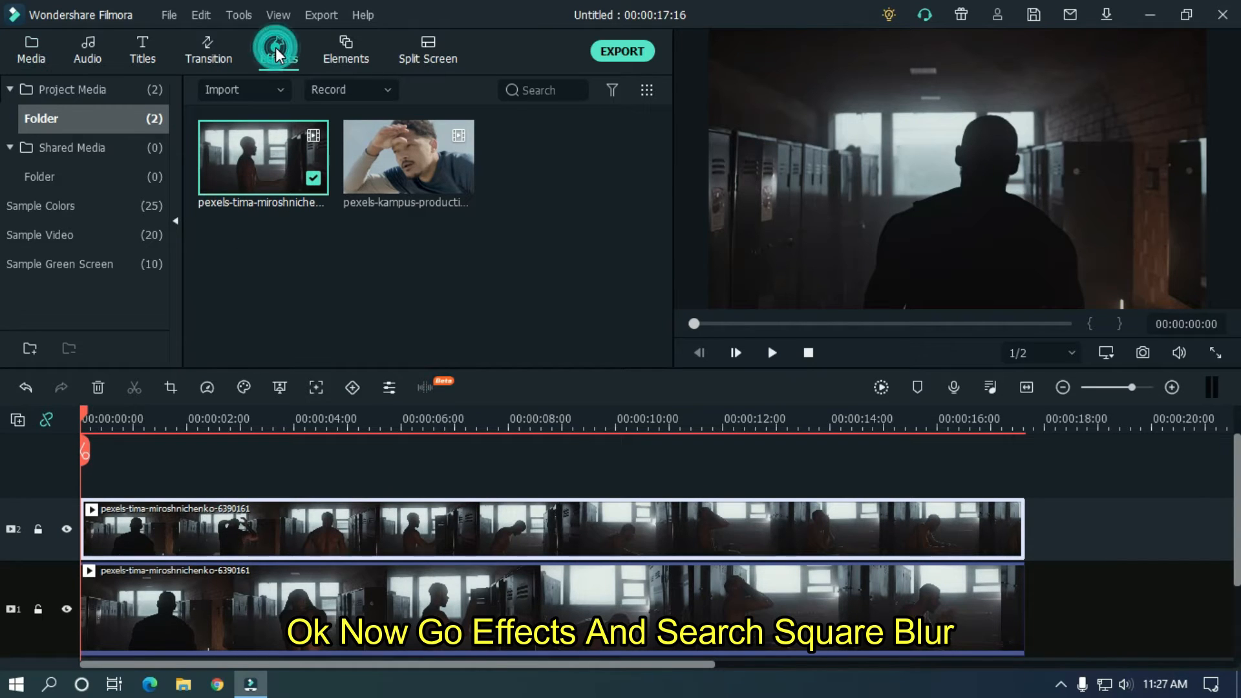
click(278, 50)
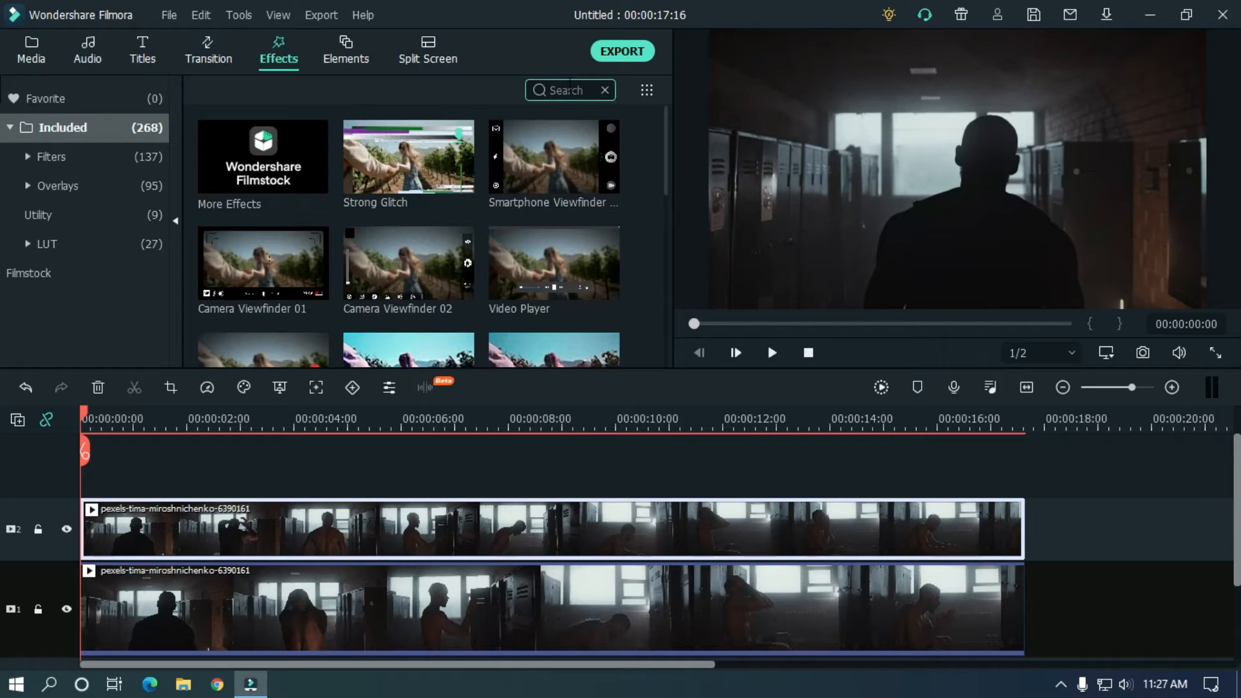
text(sq)
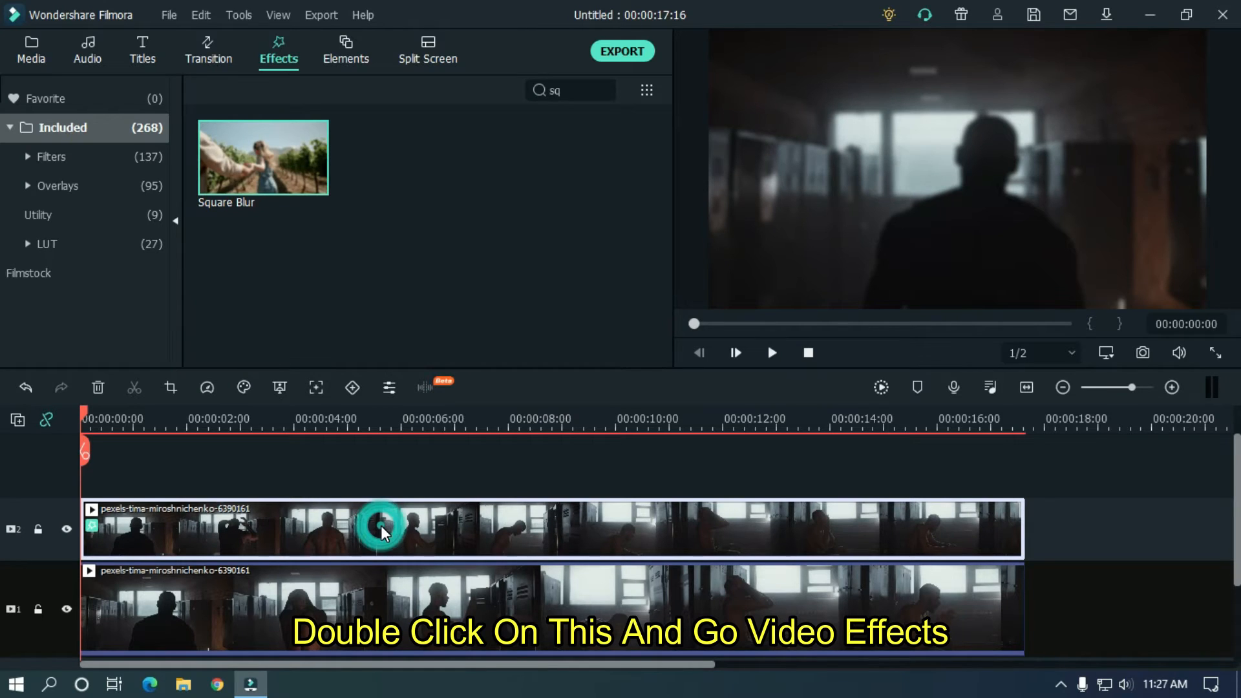
double_click(382, 528)
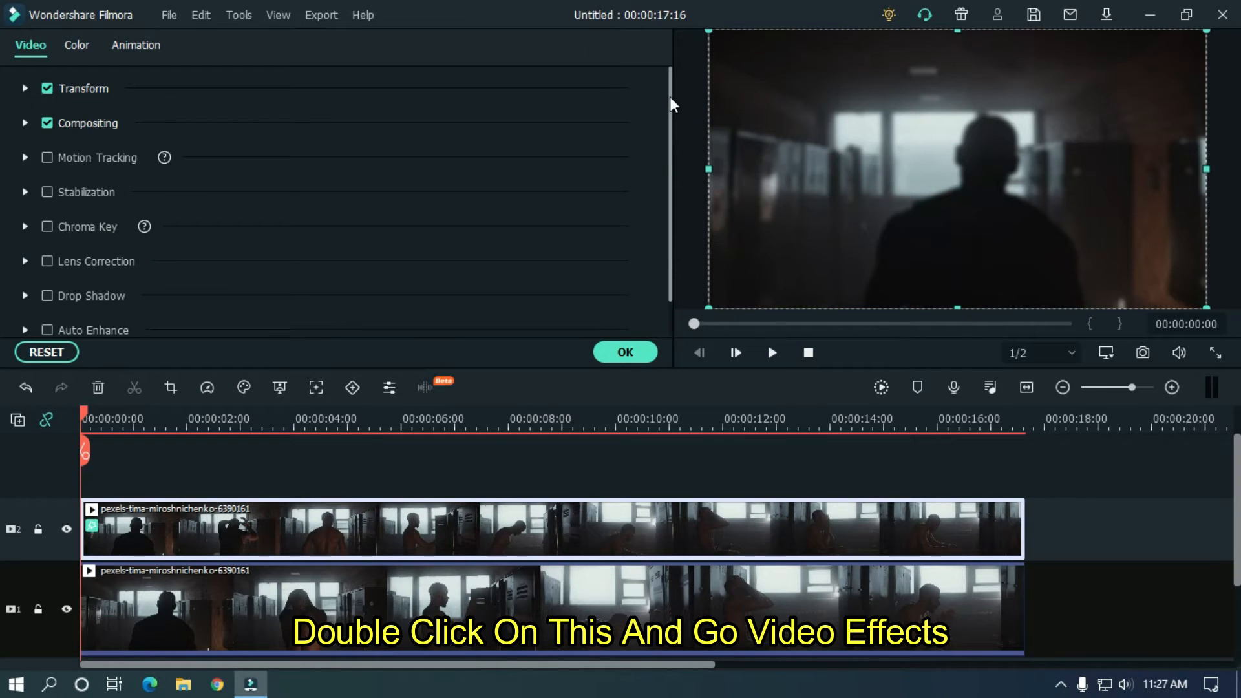
scroll(down, 3)
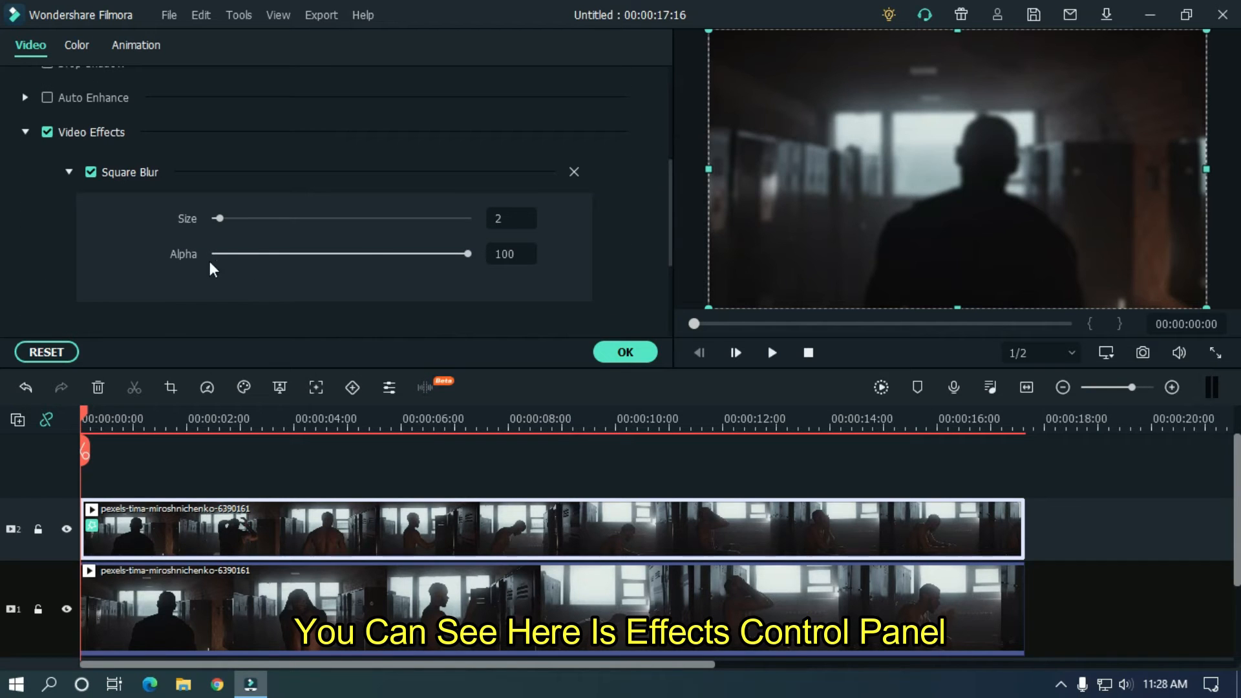
drag(219, 218, 241, 219)
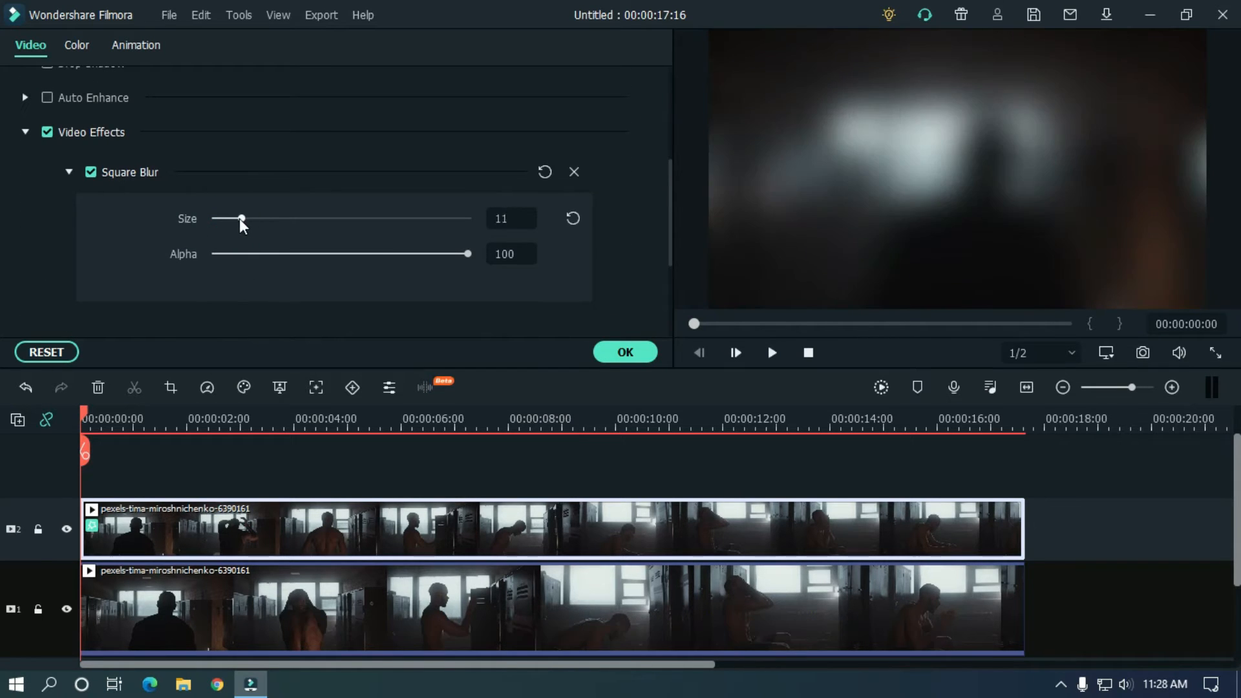
drag(241, 219, 220, 218)
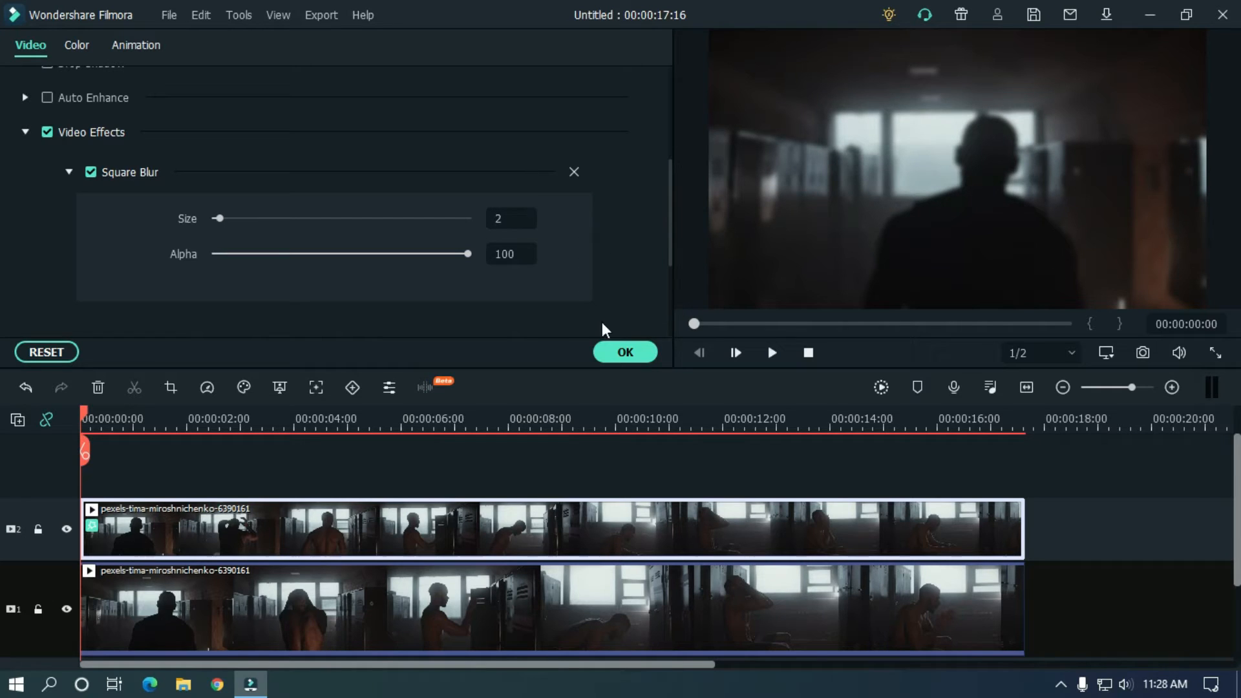
click(625, 353)
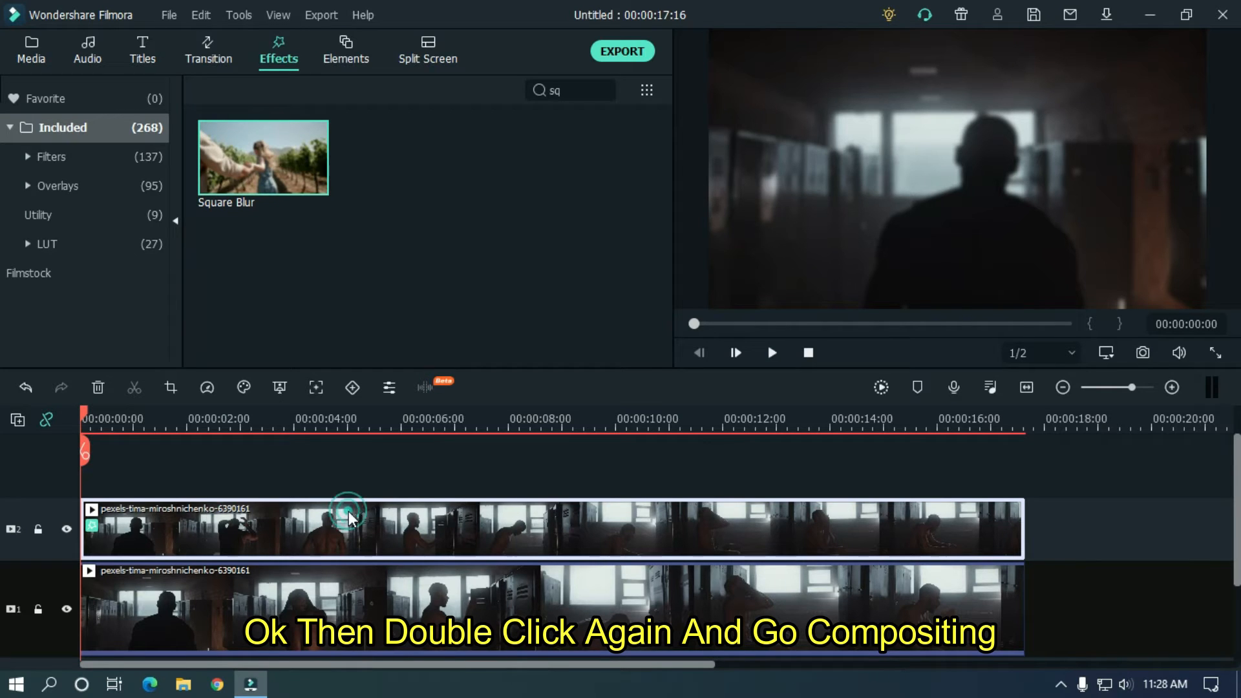
Set the upper blurred clip's blending mode to Screen.
double_click(348, 511)
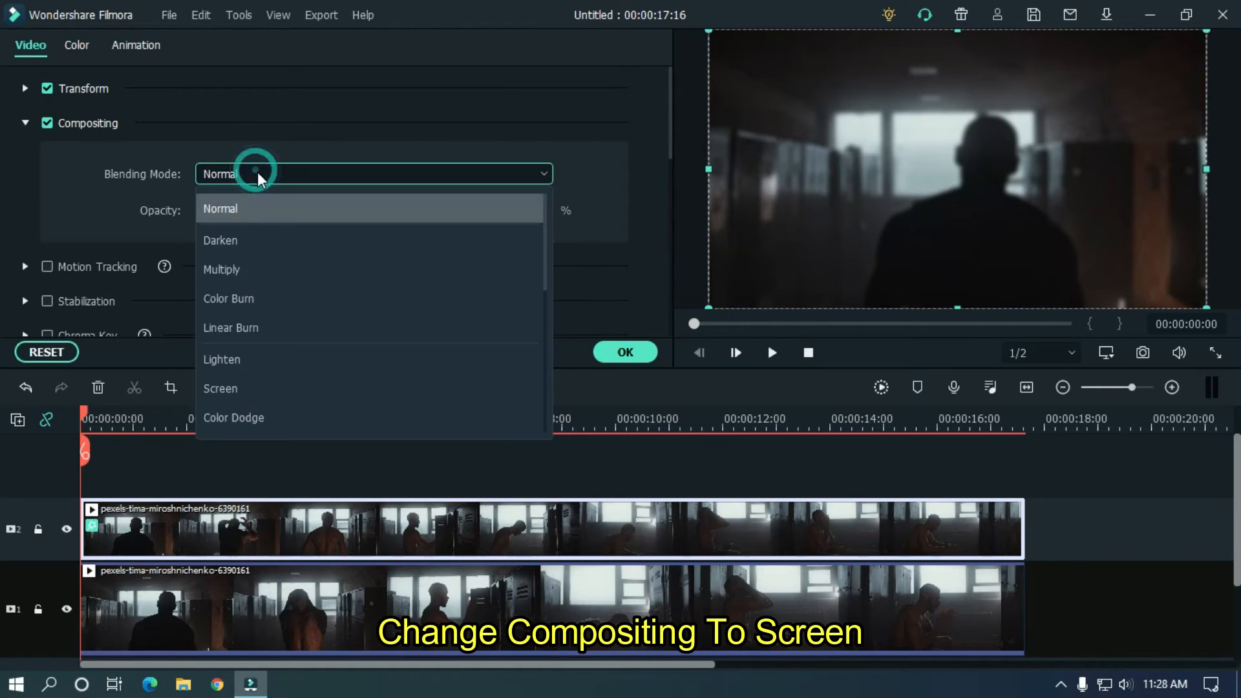
mouse_move(243, 389)
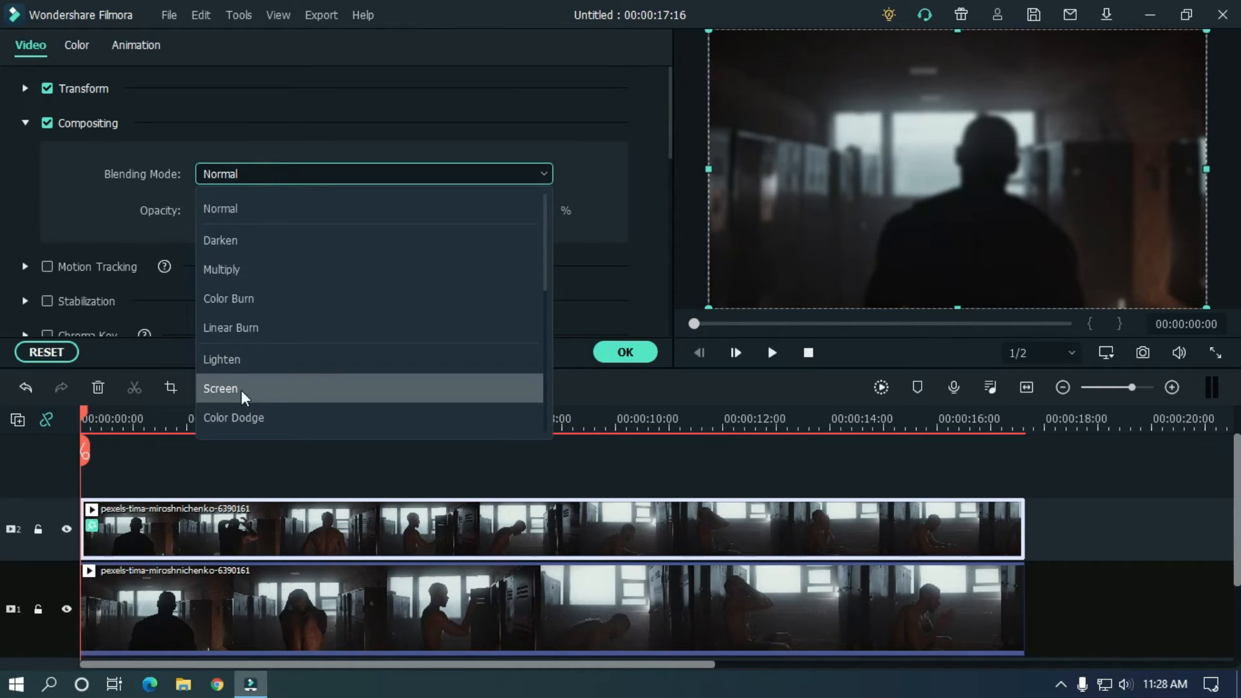
click(221, 388)
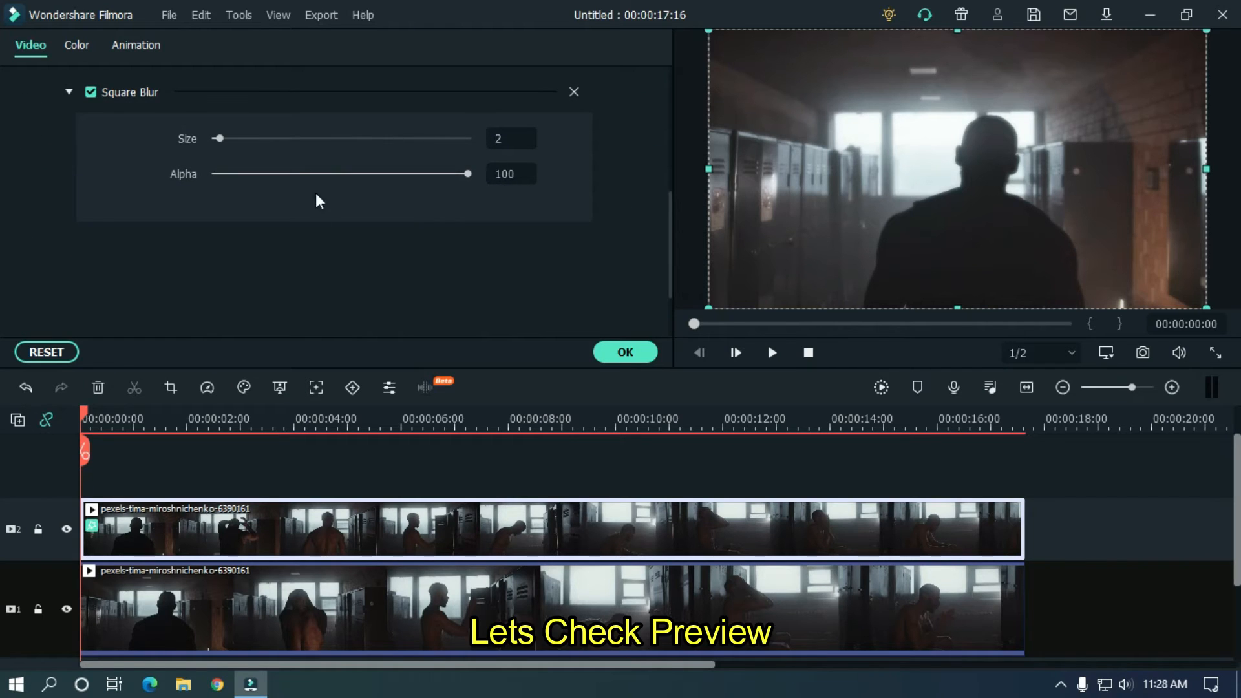
click(771, 353)
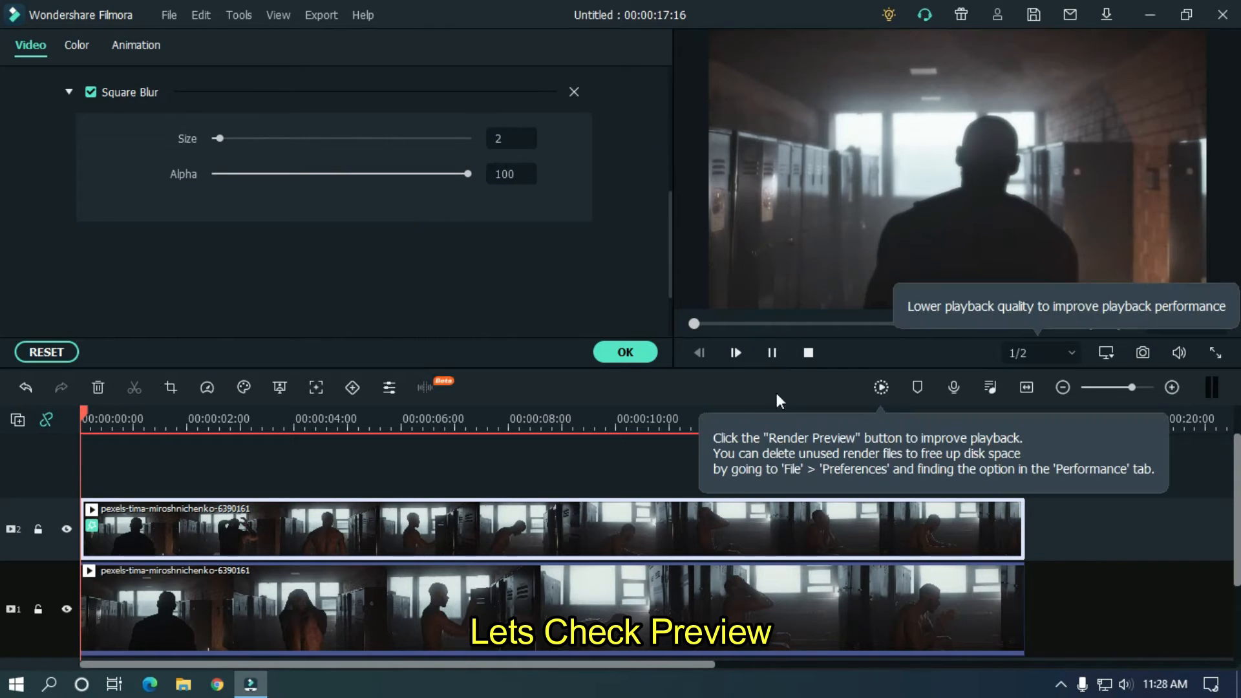
click(733, 353)
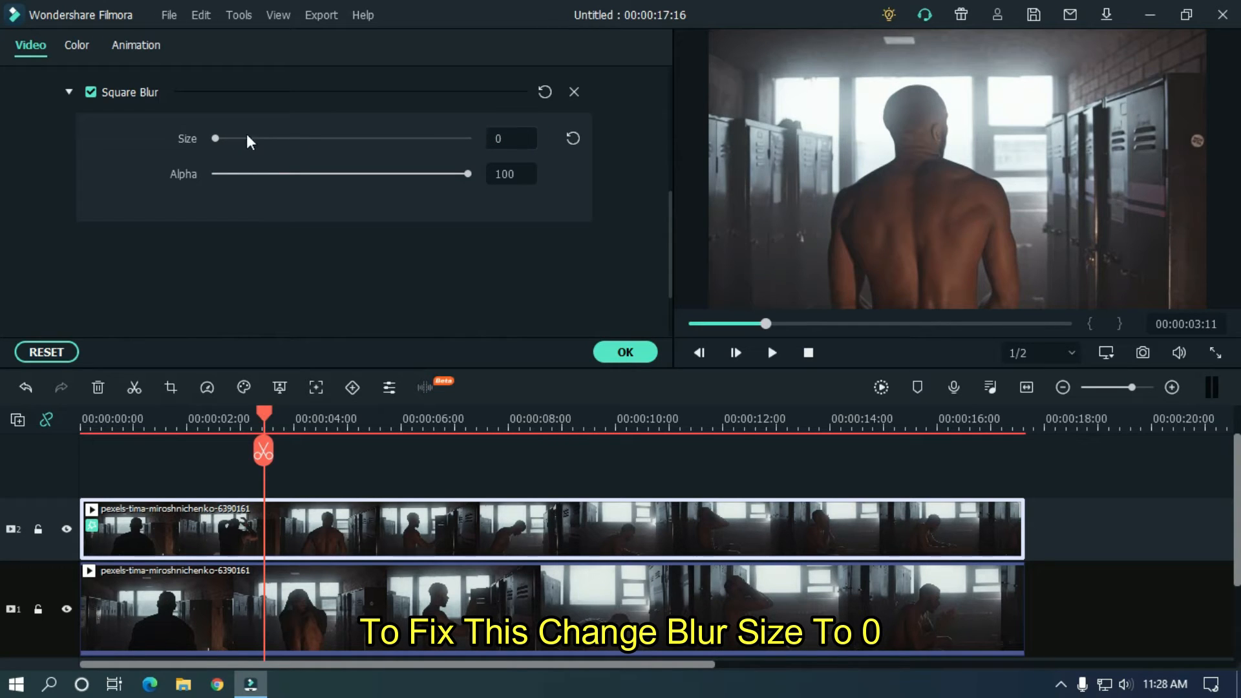
drag(214, 138, 314, 138)
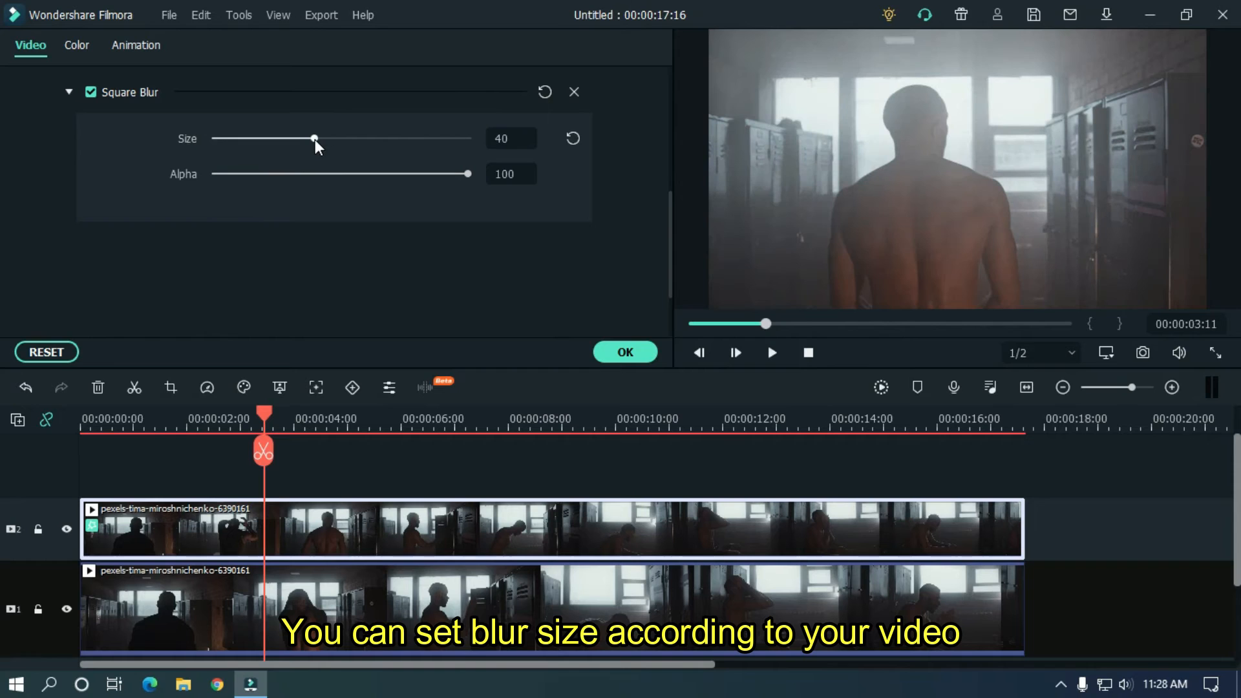
drag(314, 139, 278, 140)
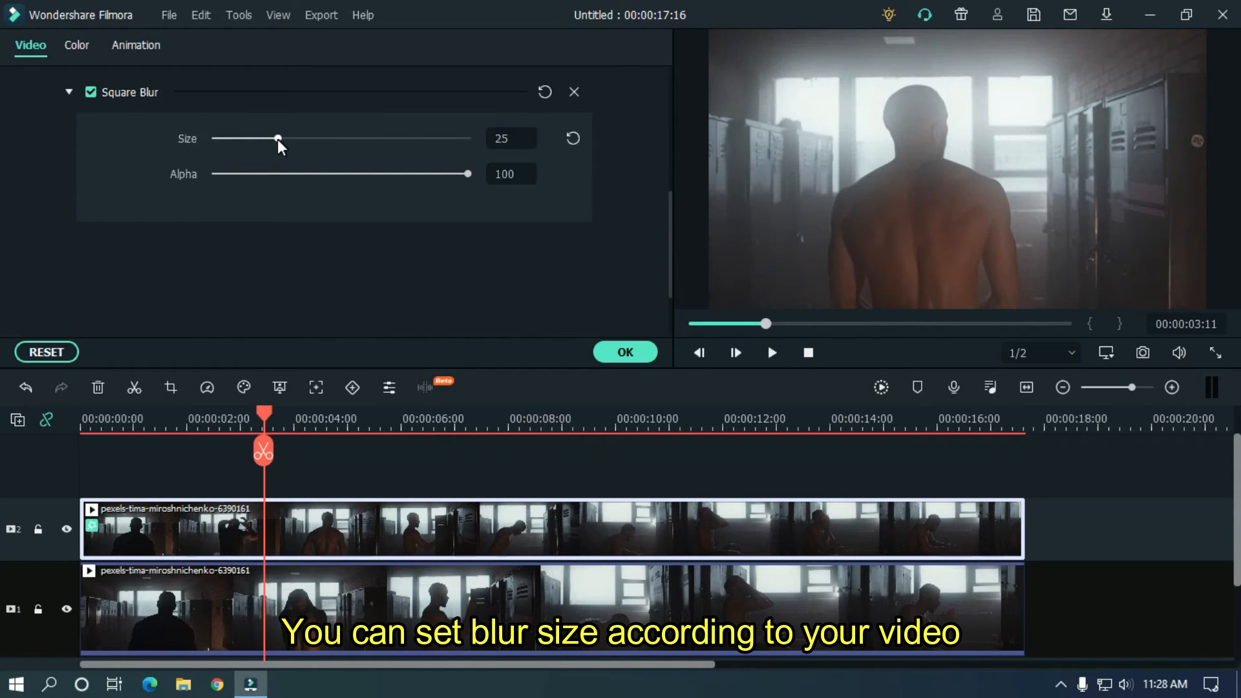
drag(277, 138, 214, 138)
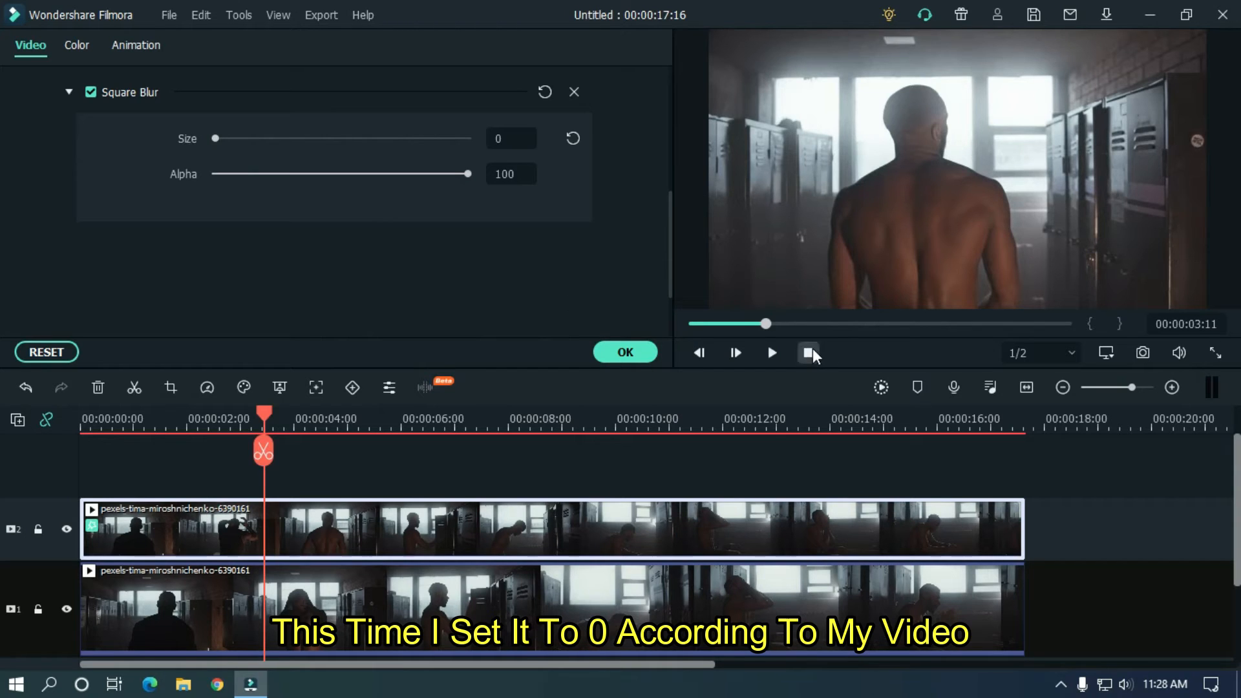
click(771, 353)
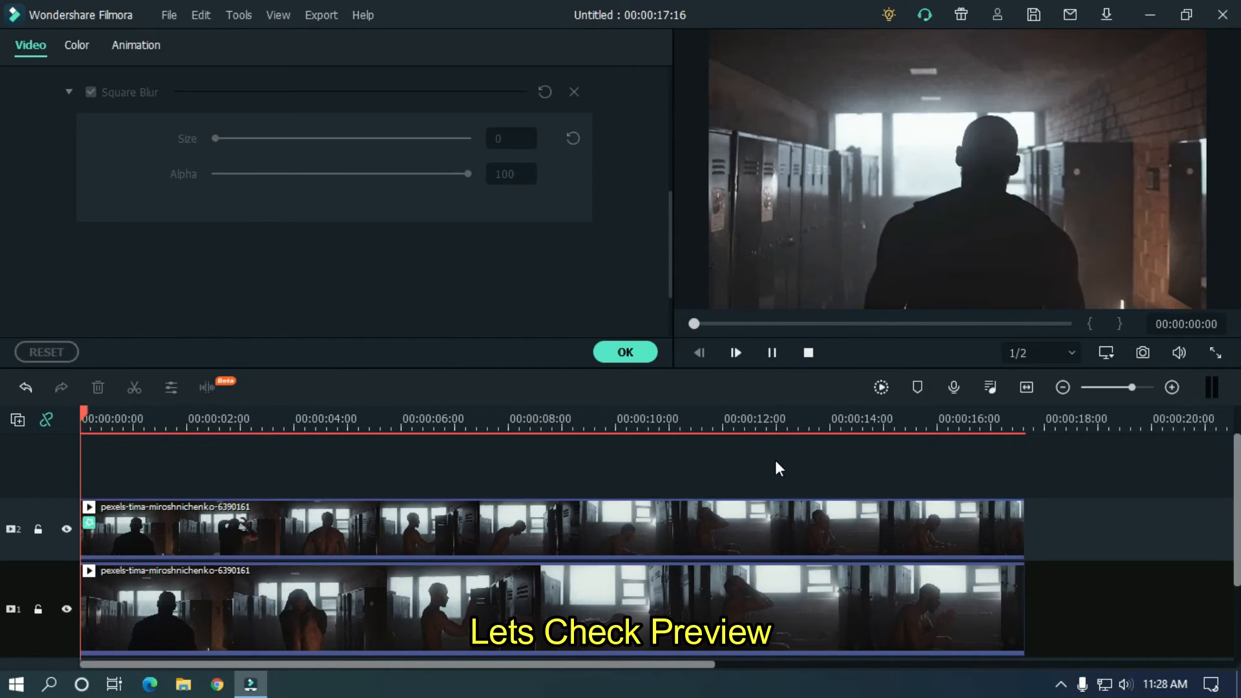
click(733, 353)
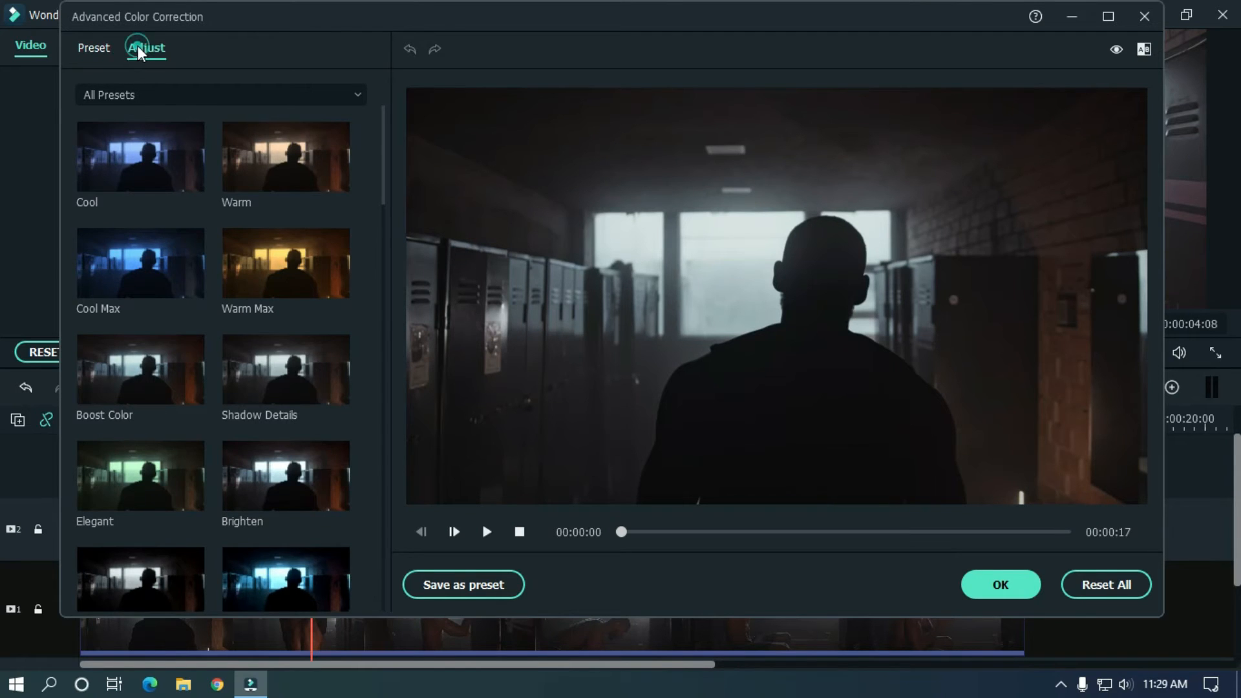
Apply the Boost Color preset in Advanced Color Correction and confirm with OK.
click(147, 48)
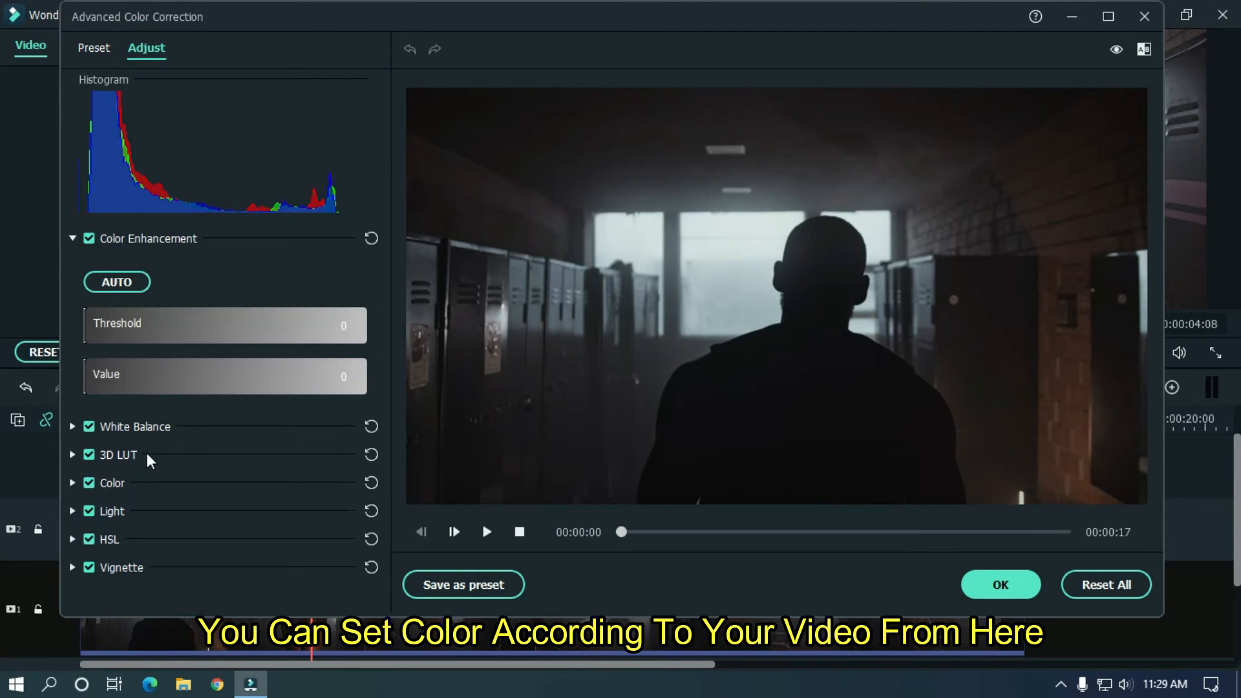
mouse_move(77, 173)
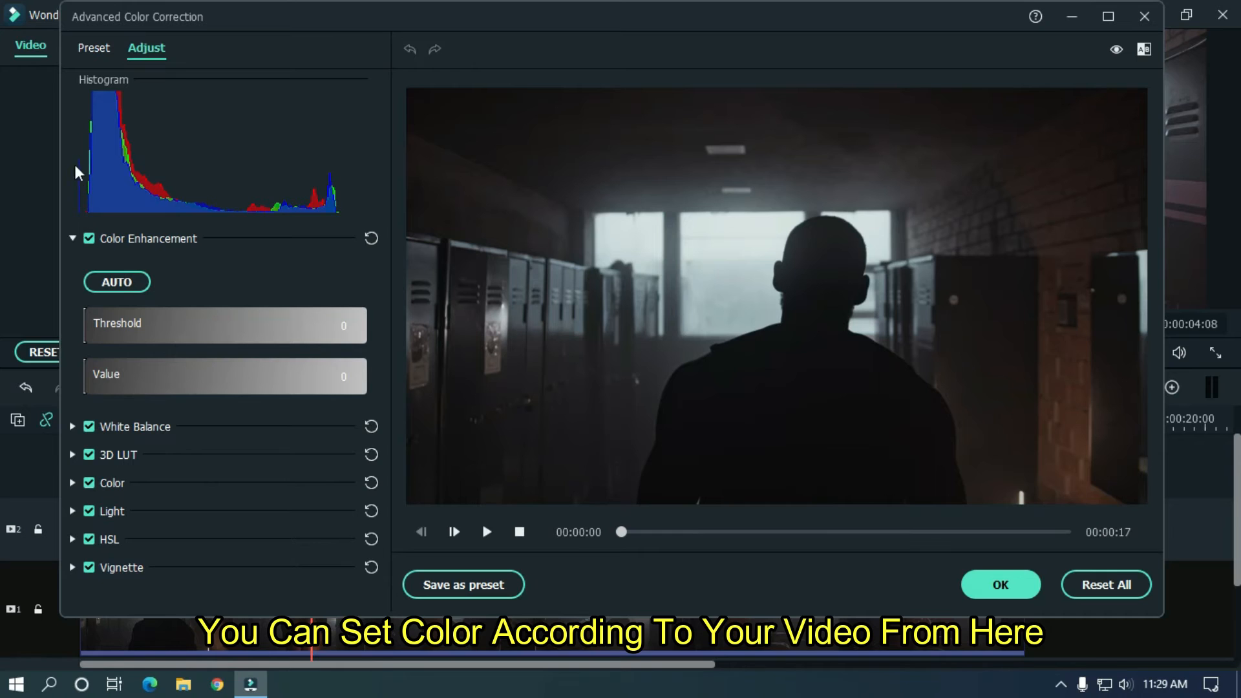
click(93, 48)
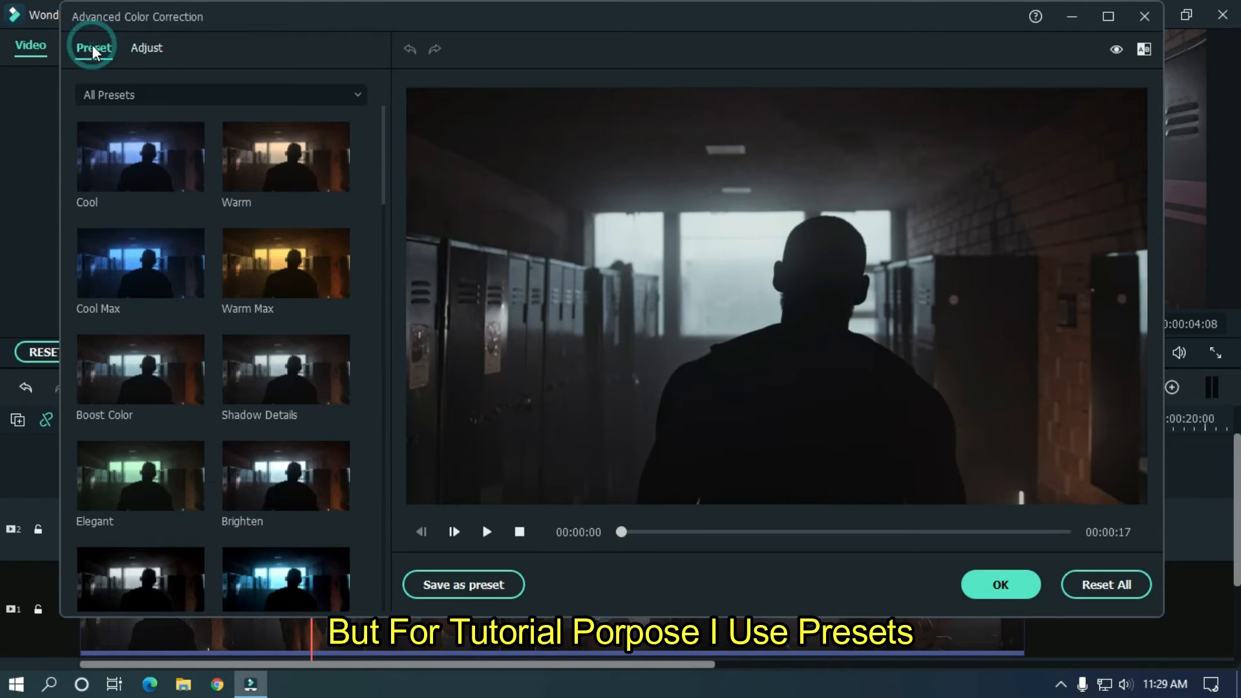
mouse_move(140, 370)
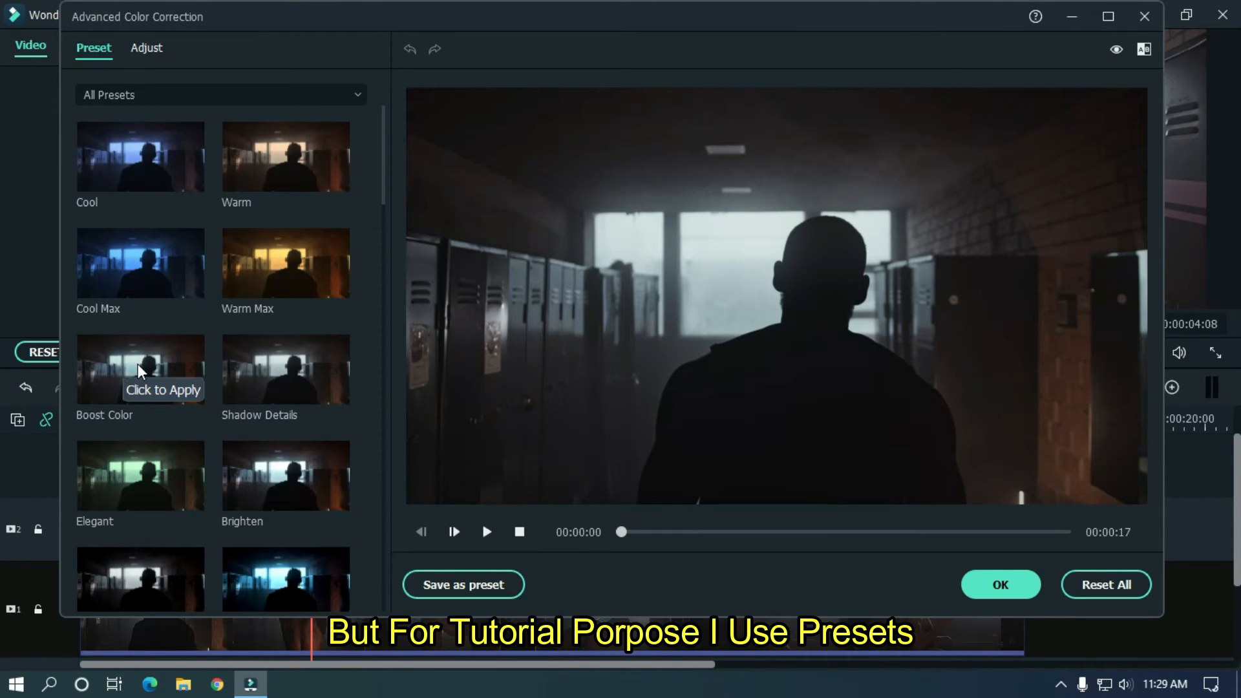
click(141, 370)
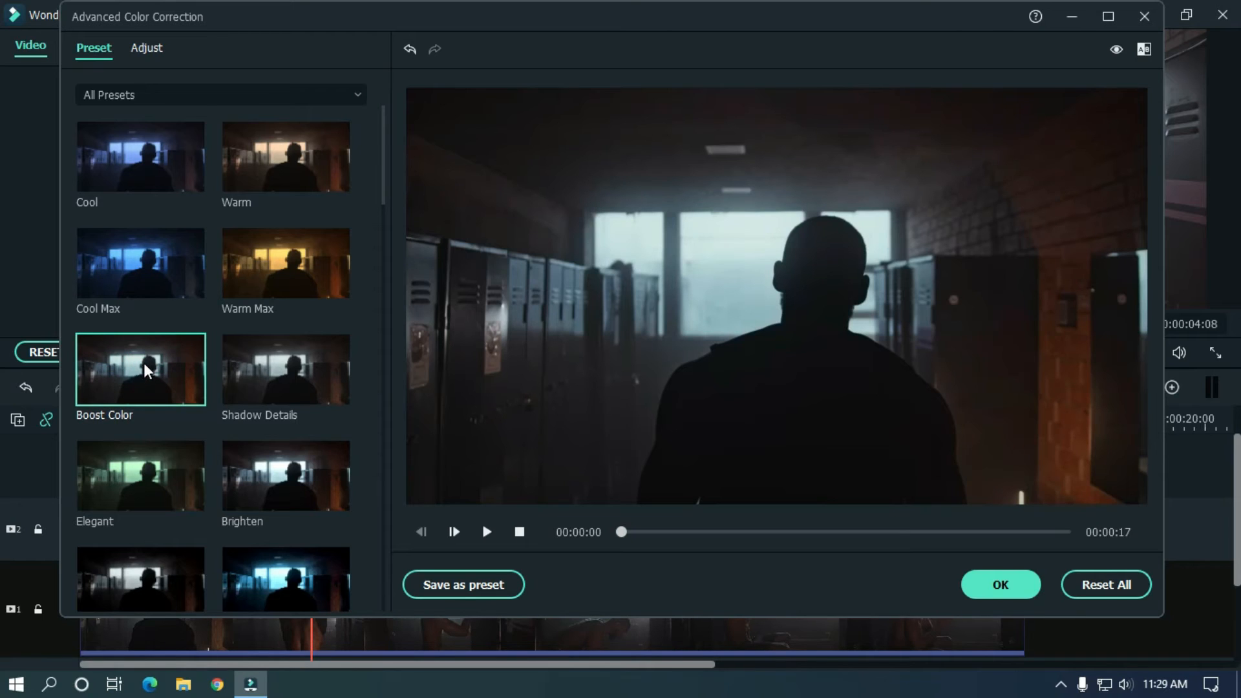
mouse_move(159, 365)
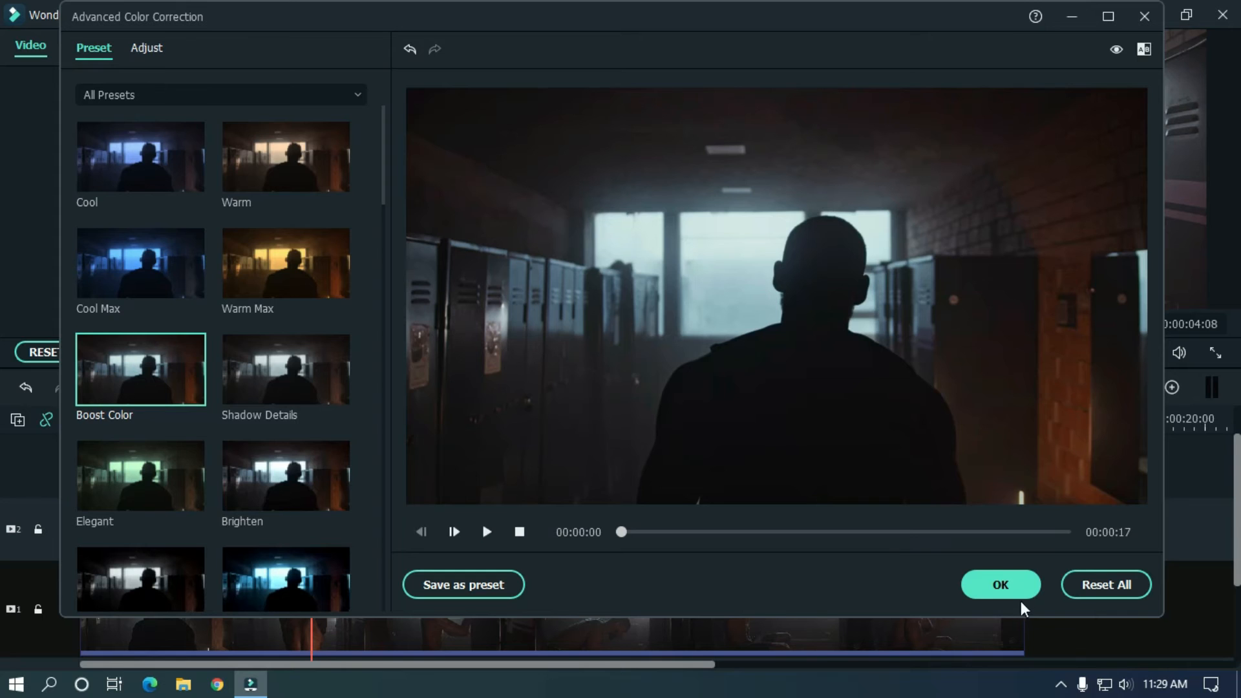
click(1000, 584)
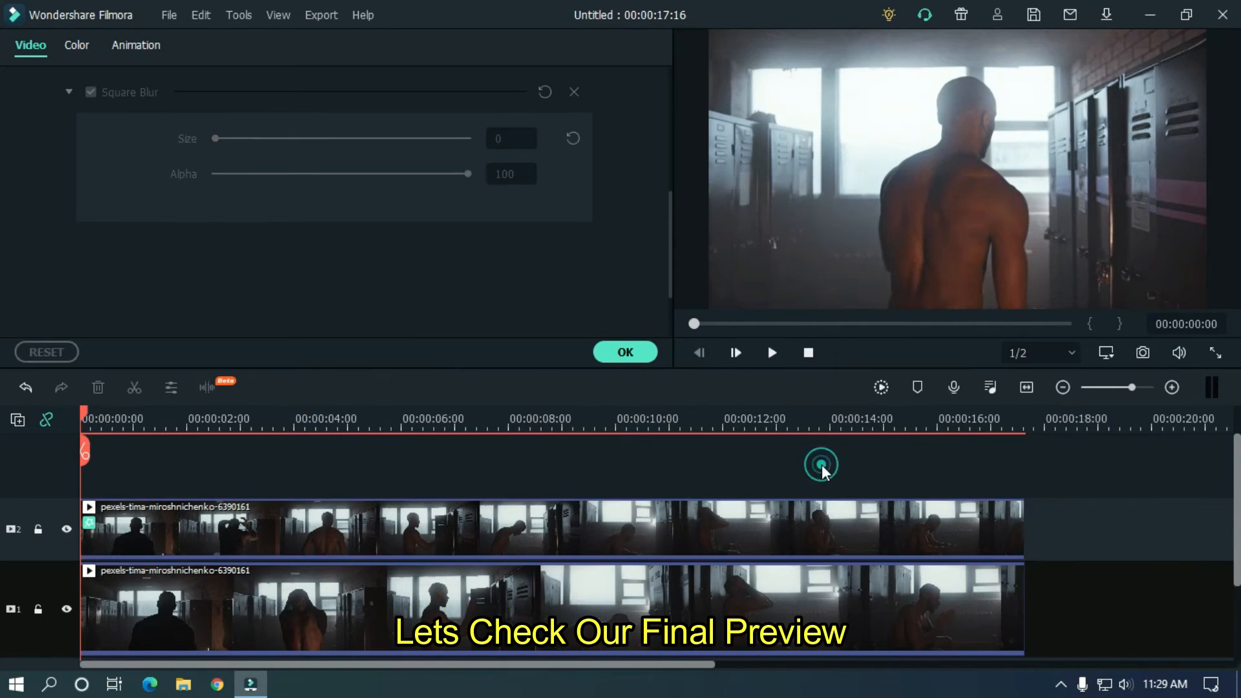
click(771, 353)
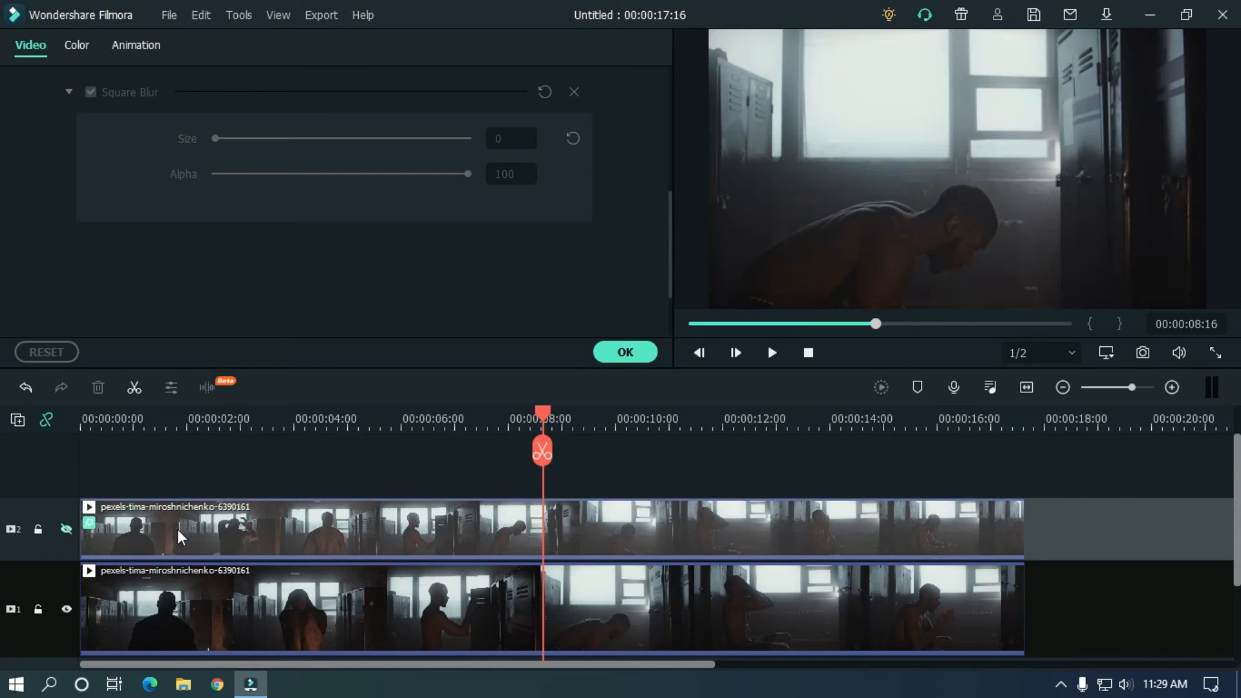
mouse_move(138, 504)
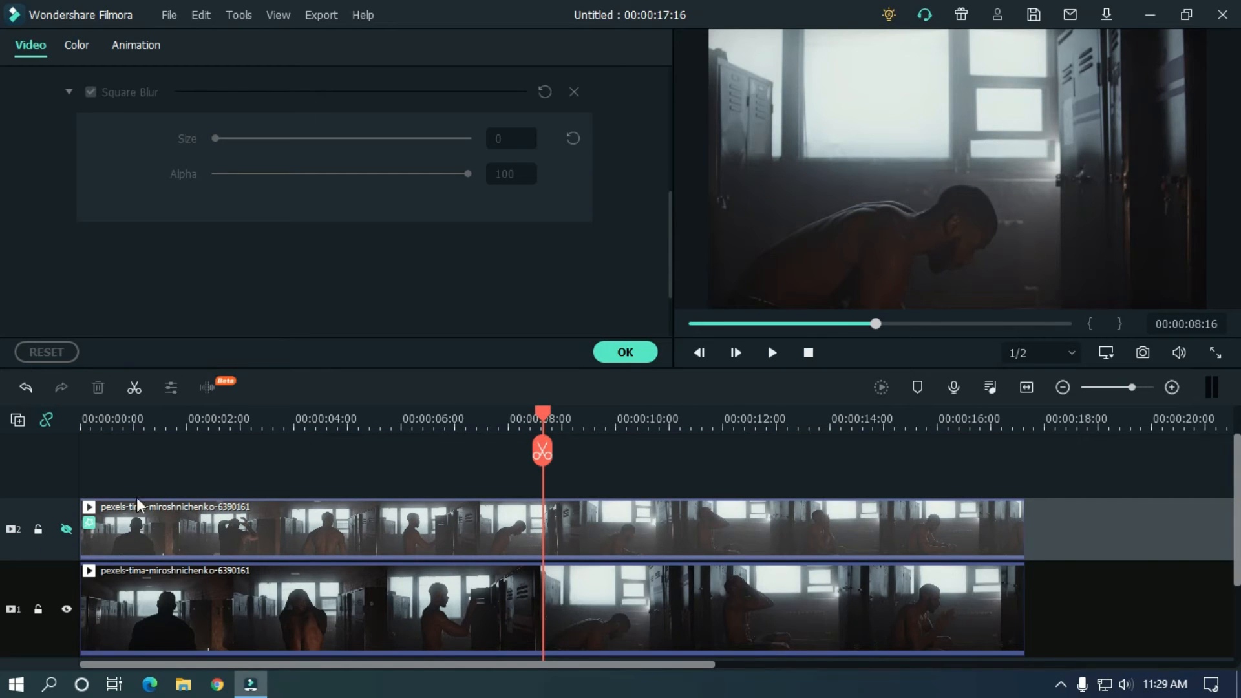
click(67, 529)
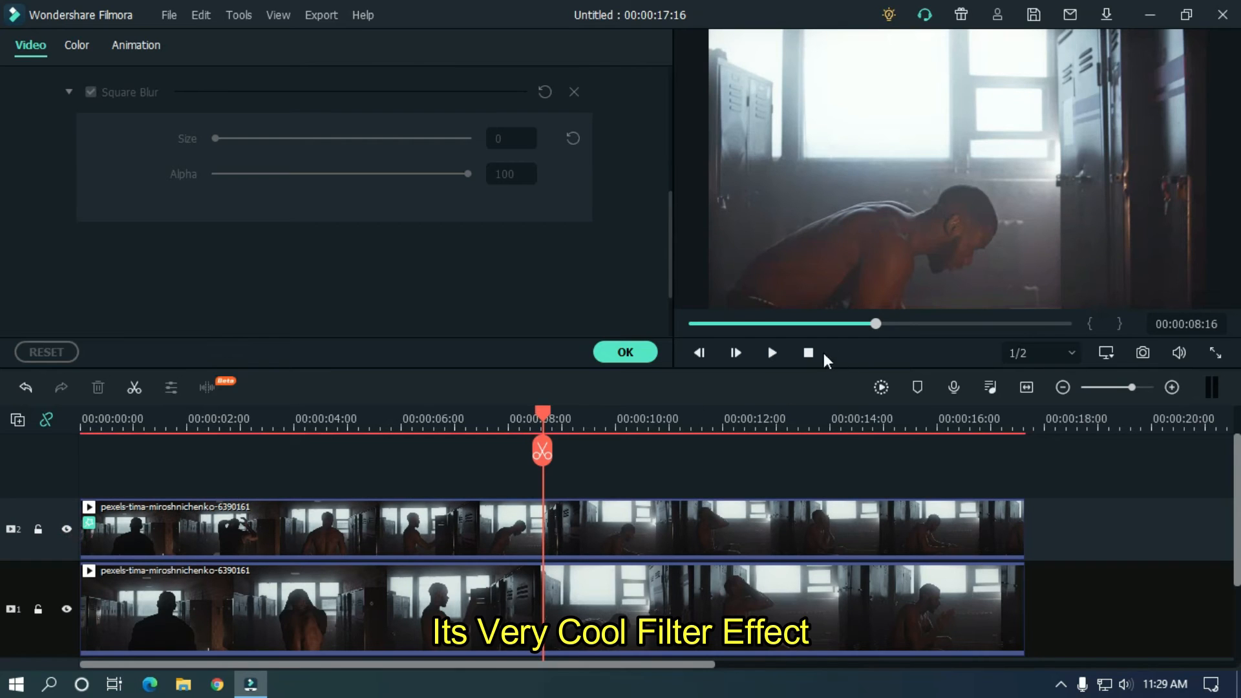
click(771, 353)
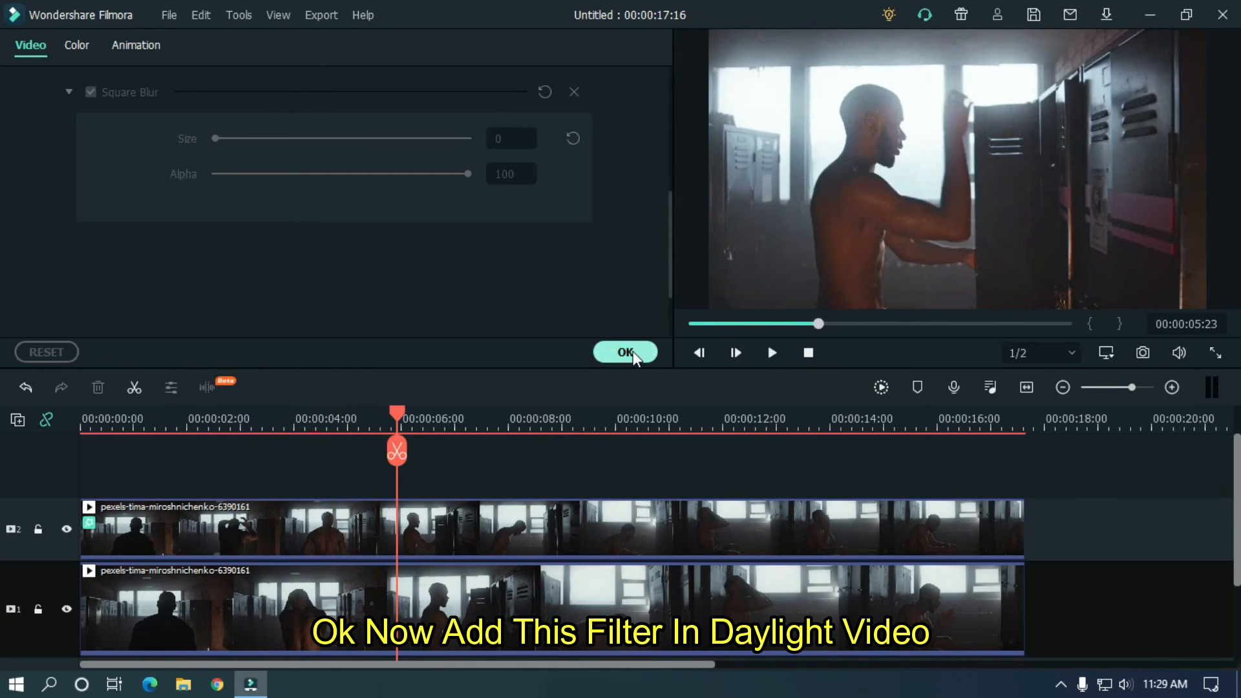
Close the locker-room clip's properties, place the daylight clip, and select its upper copy.
click(624, 352)
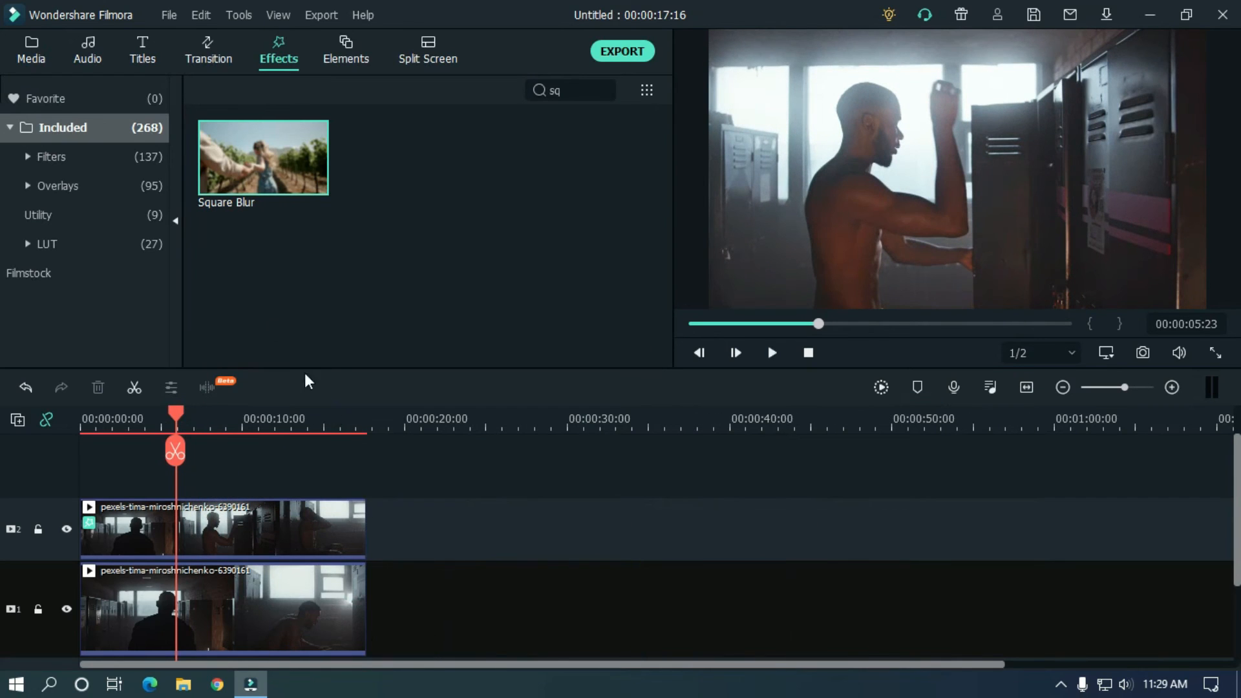
click(31, 50)
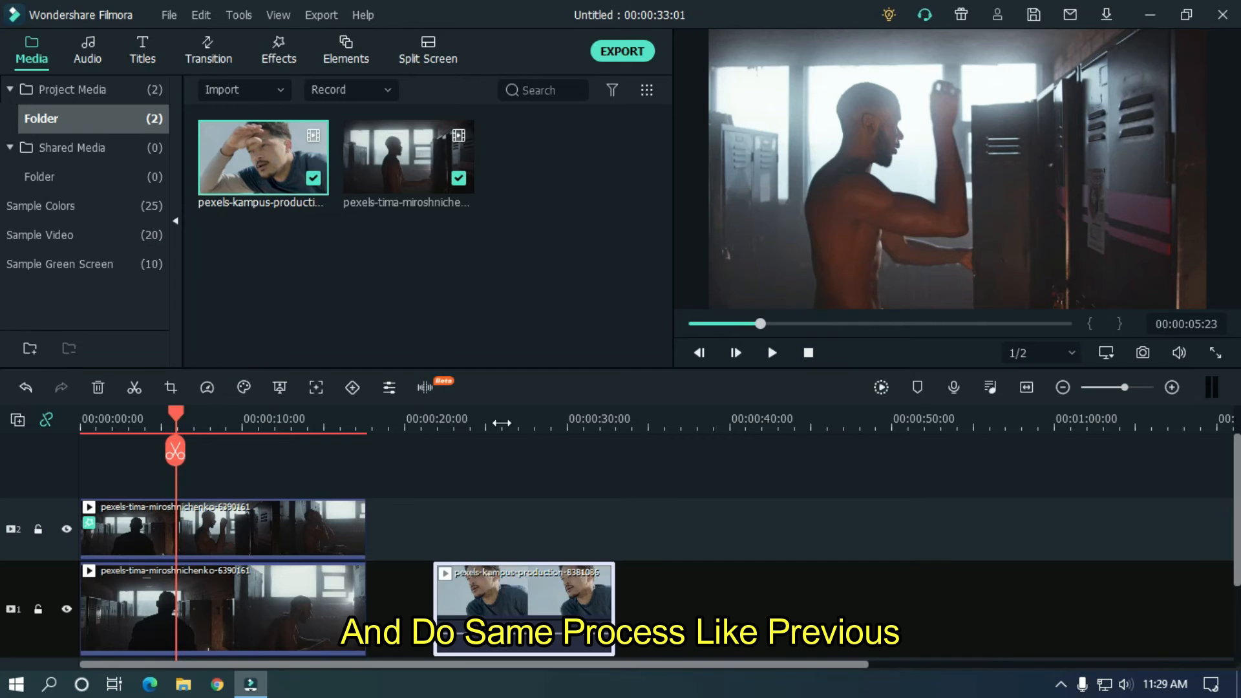
click(772, 353)
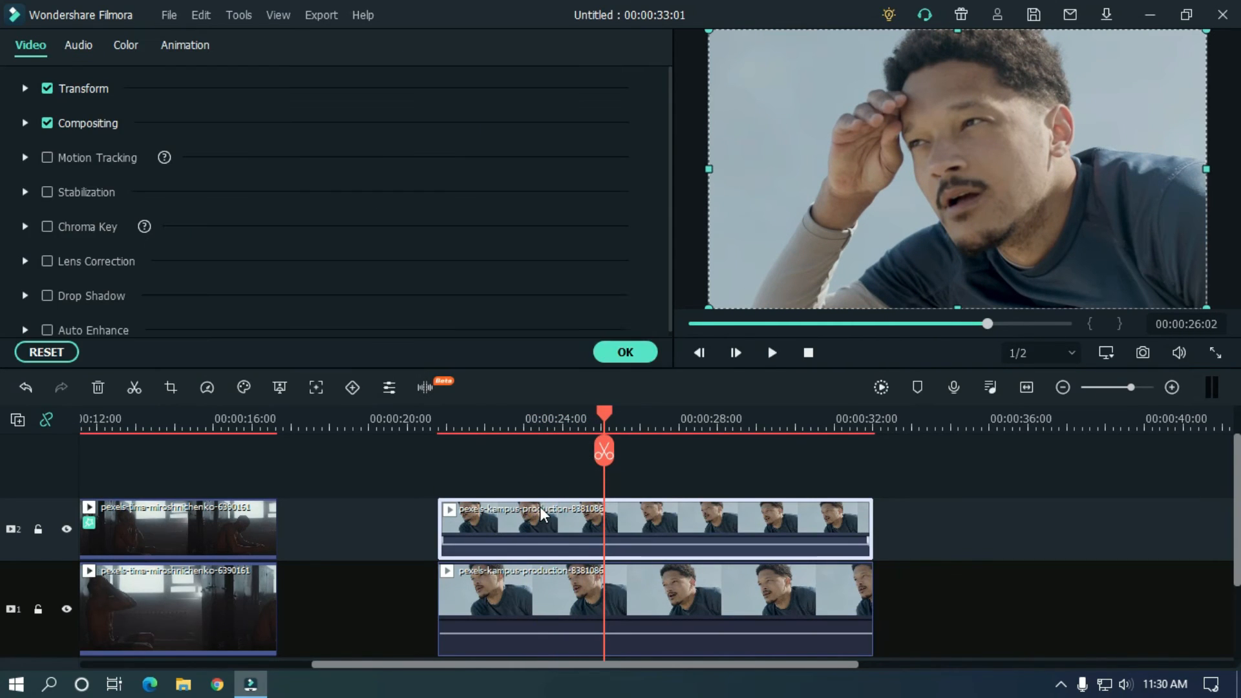
click(278, 51)
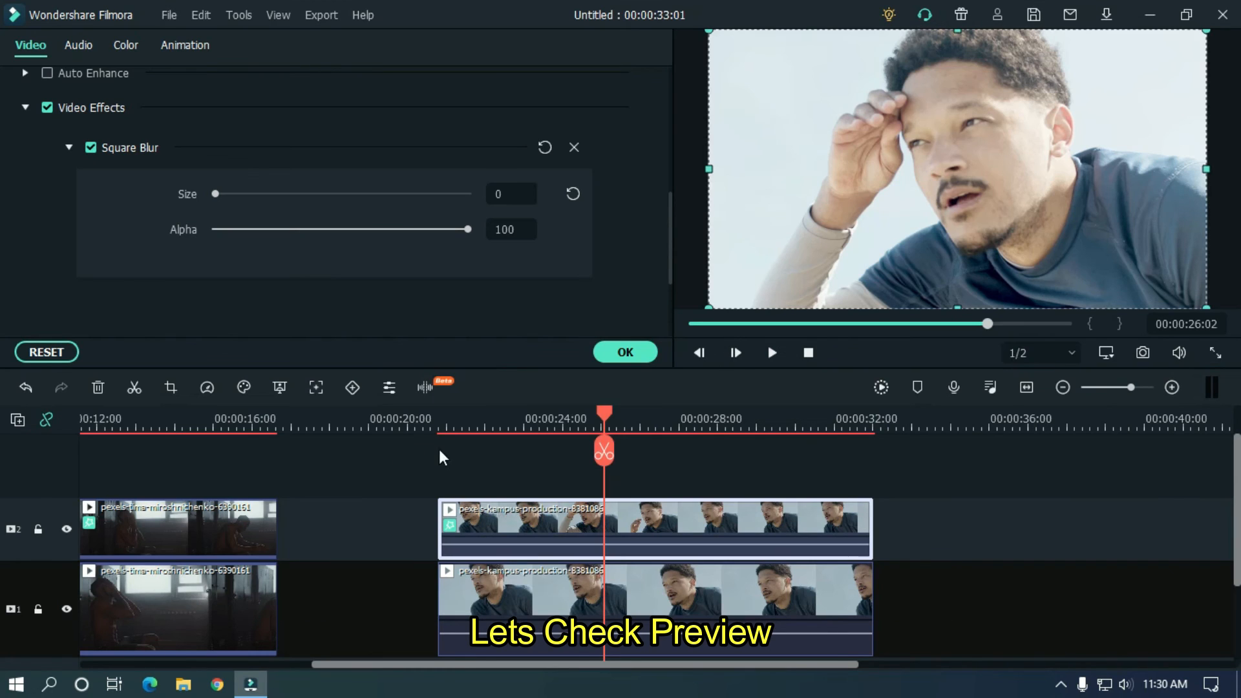
click(772, 353)
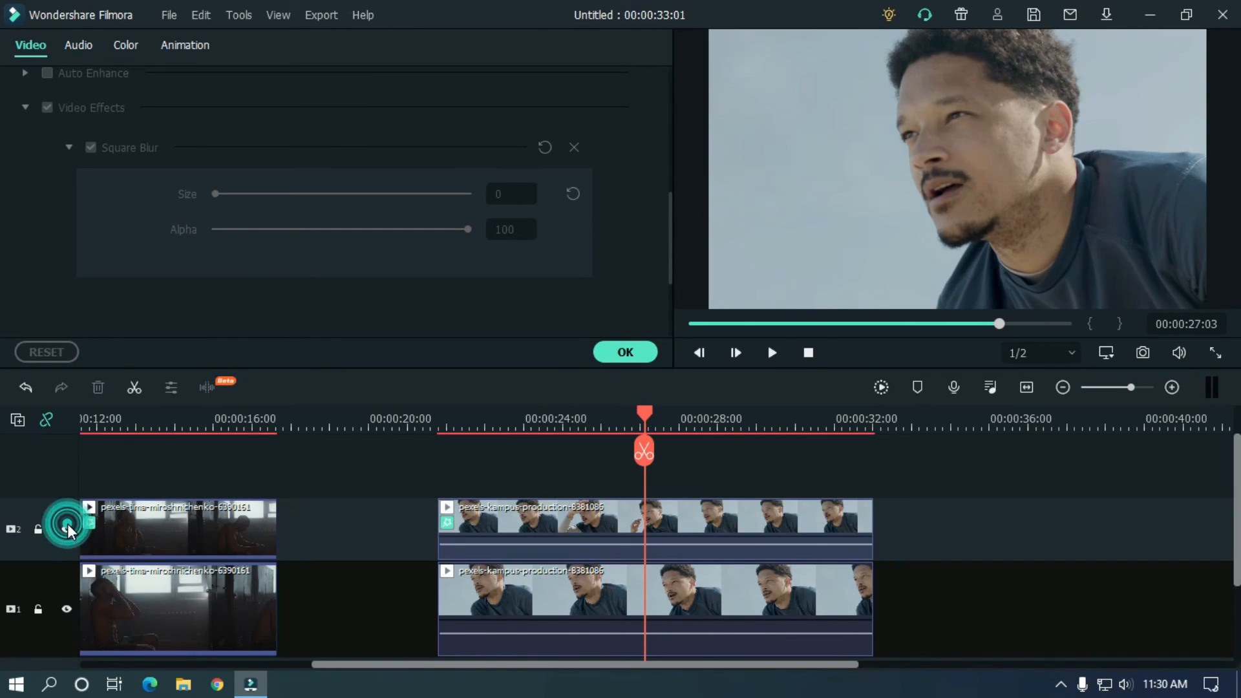
click(771, 352)
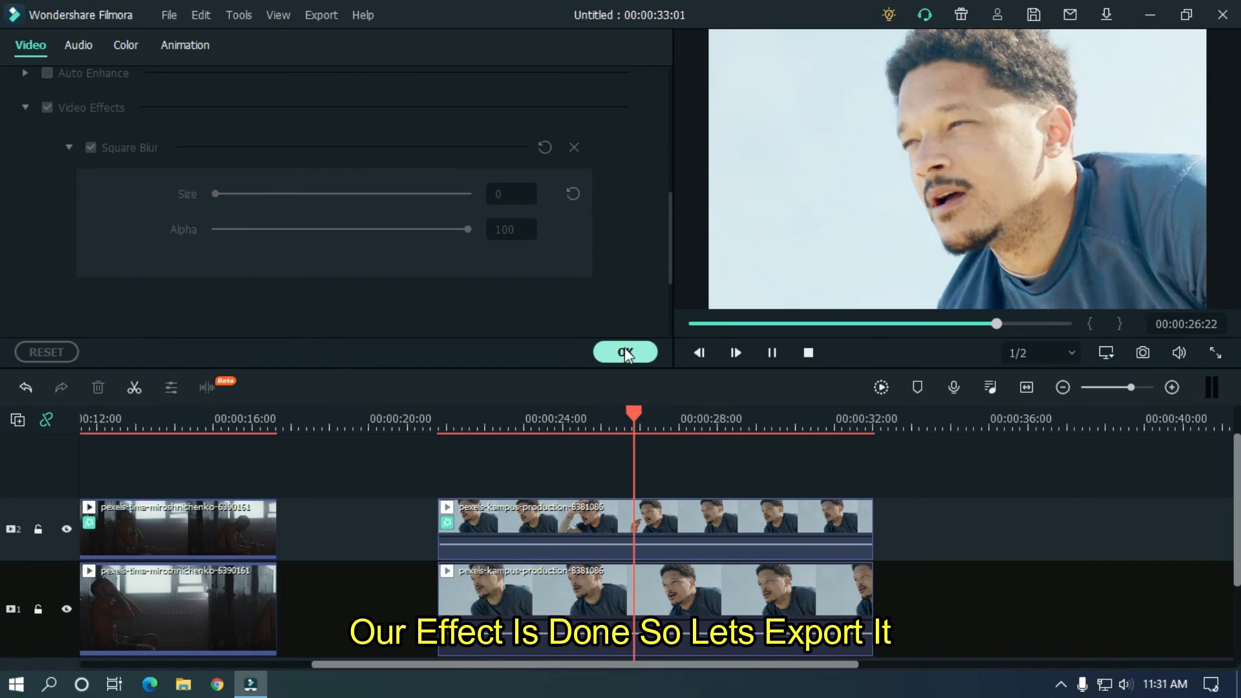
Close the daylight clip's properties and open the Export dialog.
click(625, 352)
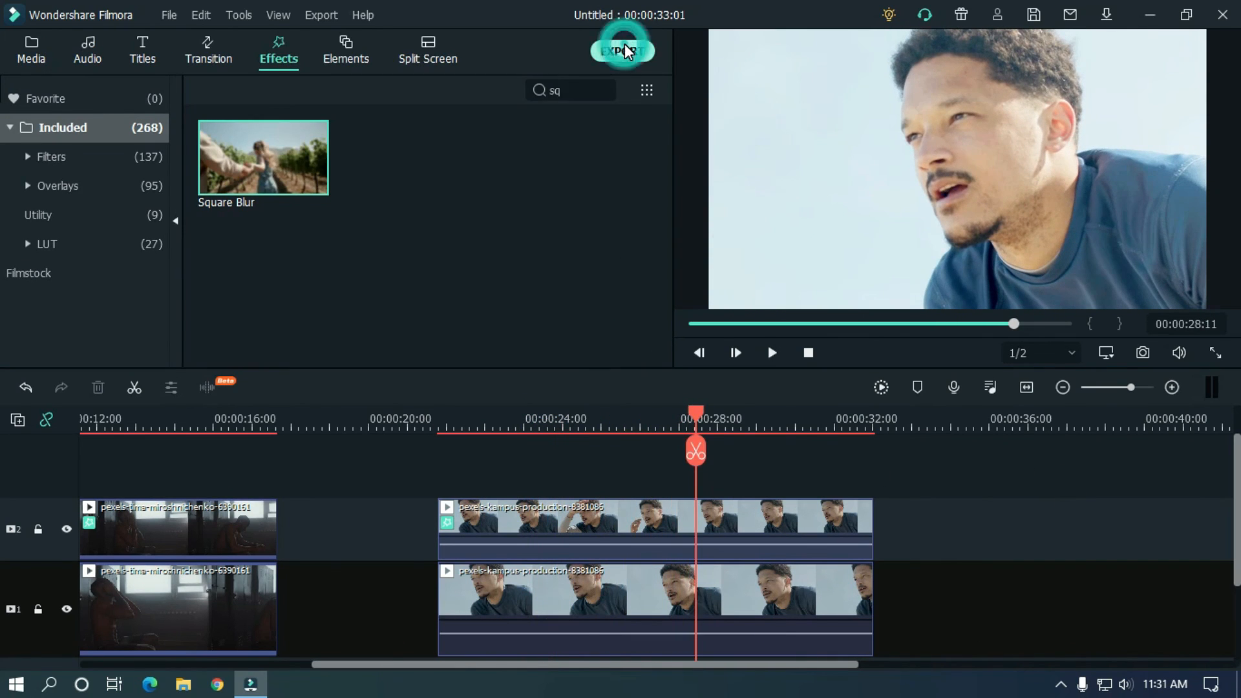
click(623, 49)
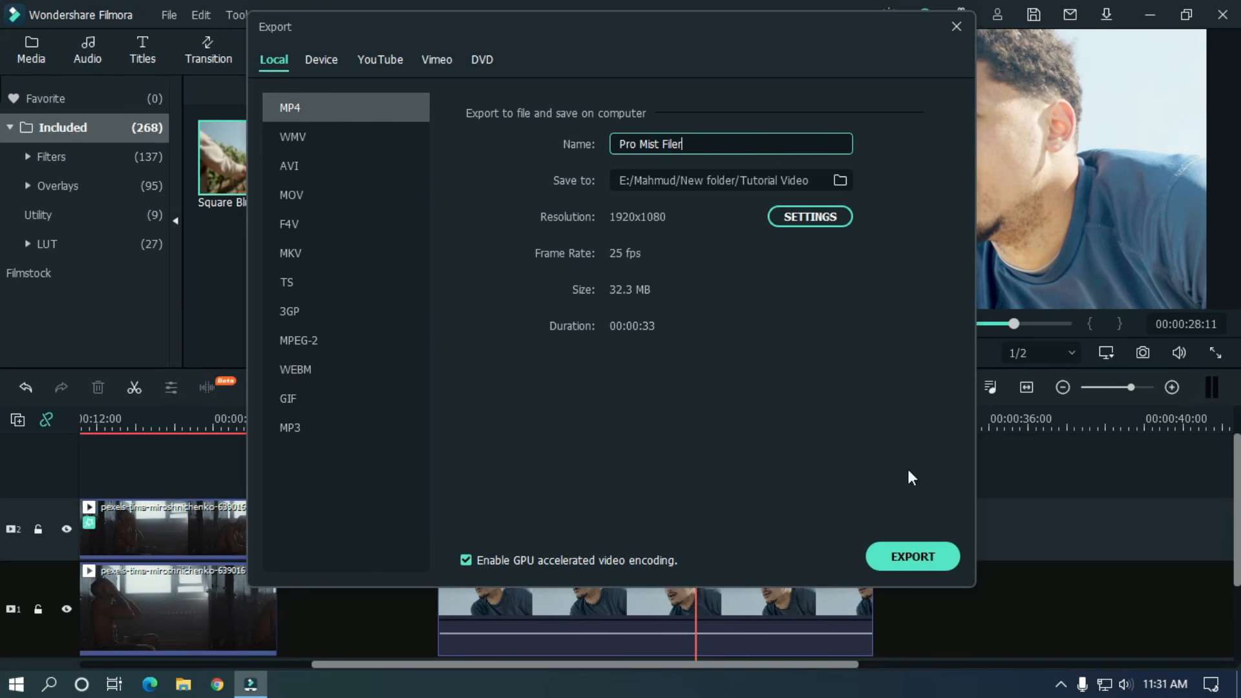